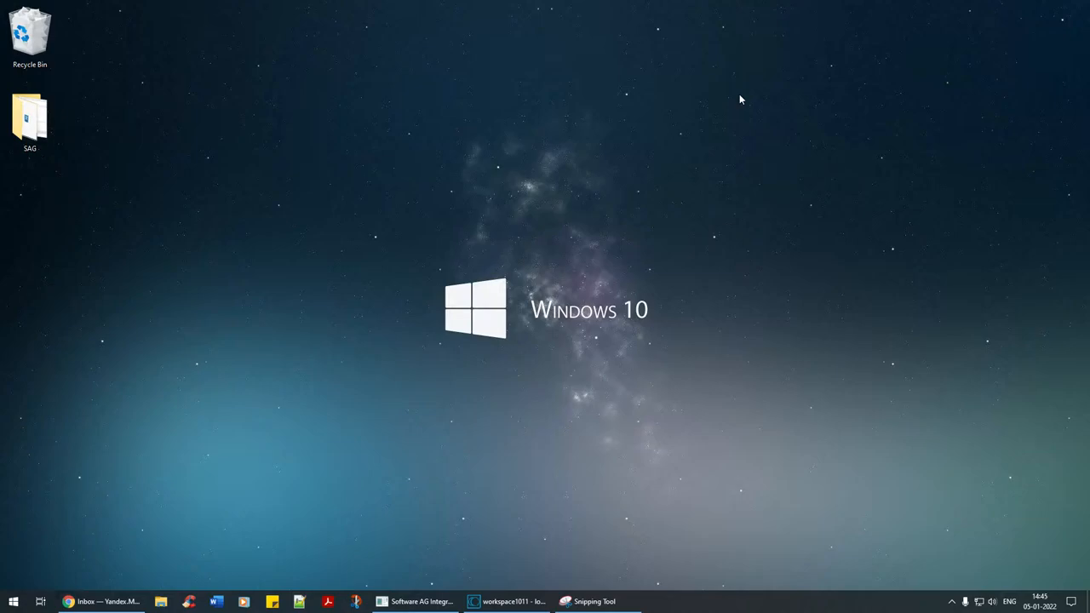
{"action": "mouse_move", "coordinate": [169, 477]}
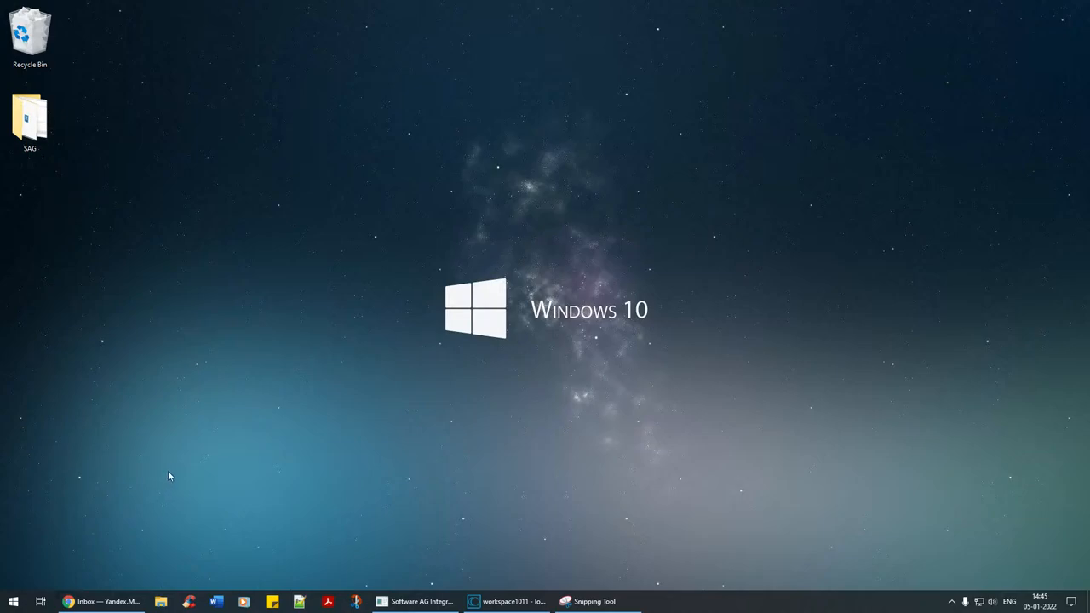
{"action": "mouse_move", "coordinate": [225, 443]}
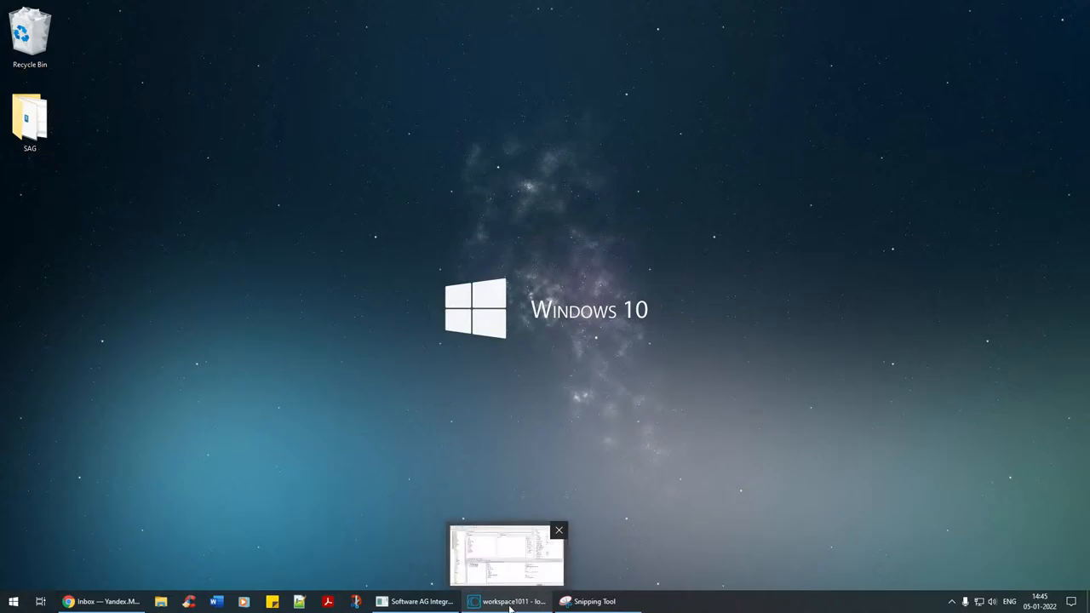
Bring the Designer workspace to the front to review the pub.client:smtp inputs.
{"action": "left_click", "coordinate": [506, 601]}
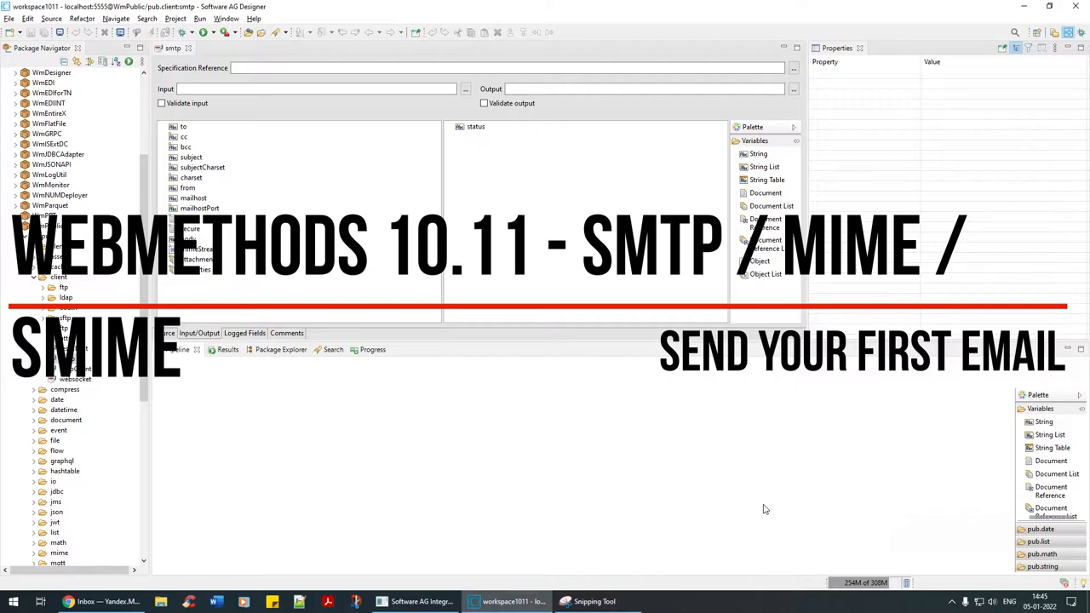
{"action": "mouse_move", "coordinate": [957, 330]}
{"action": "type", "text": "local"}
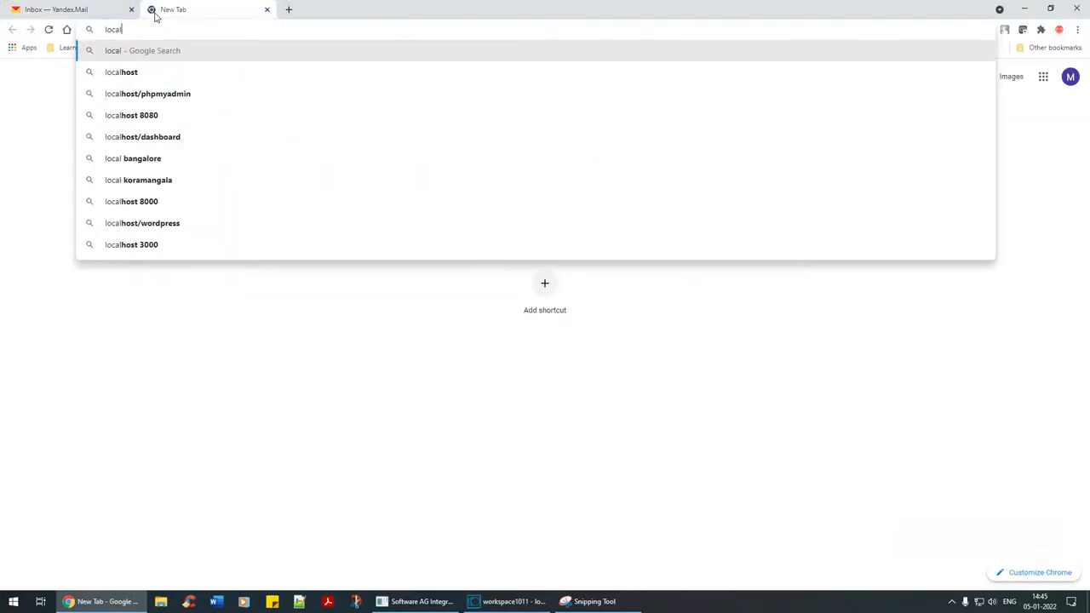
Reach localhost, log in as Administrator and go to Settings > Extended.
{"action": "type", "text": "host:5555/WmAdmin/#/login?redirectURL=%2Fintegration%2Fdashboard%2Foverview"}
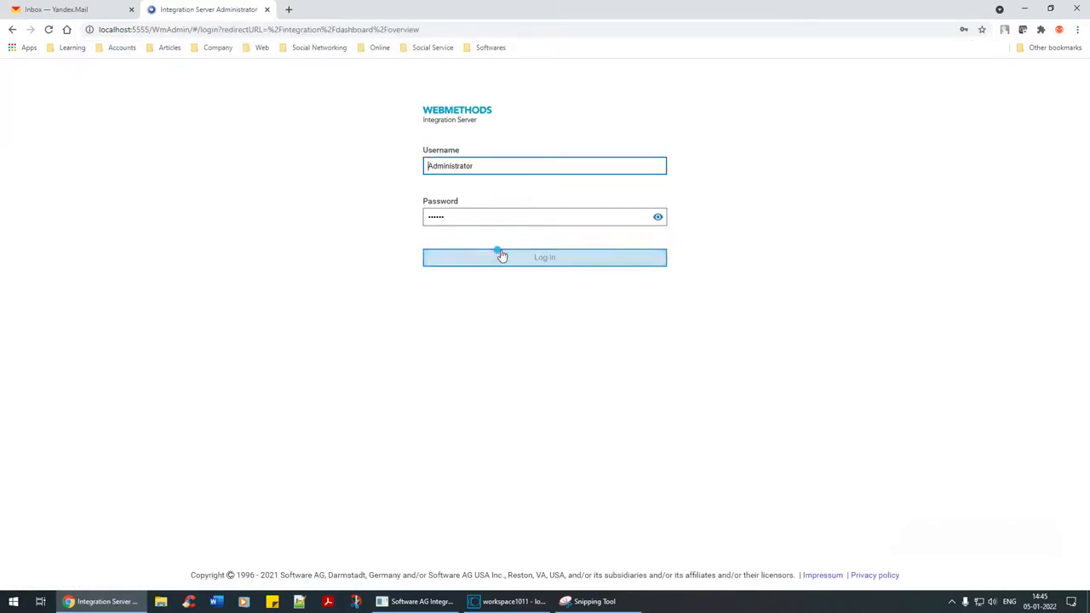
{"action": "left_click", "coordinate": [544, 258]}
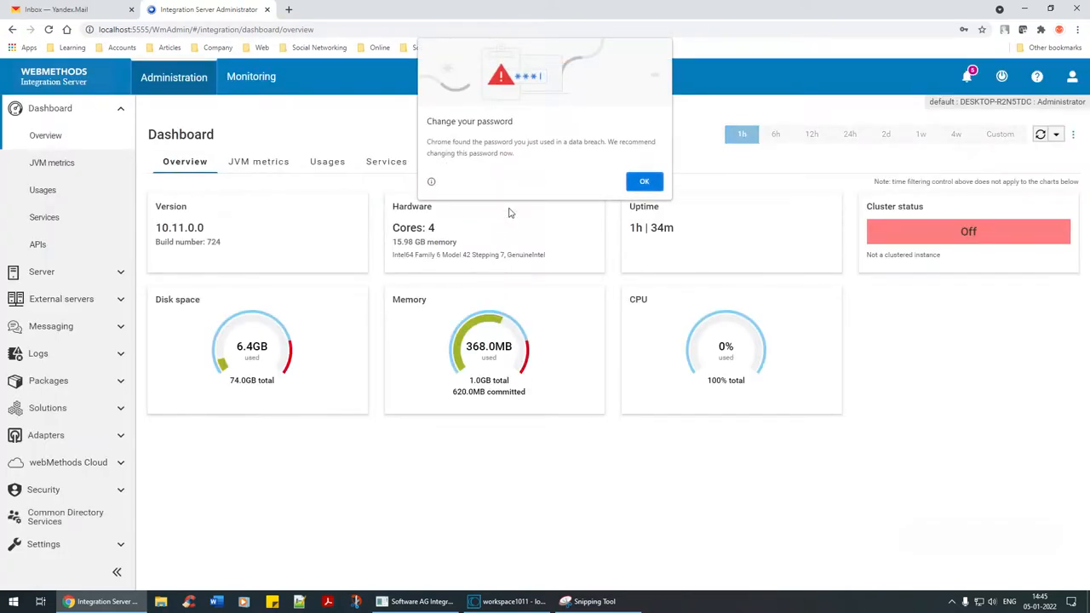
{"action": "left_click", "coordinate": [44, 545]}
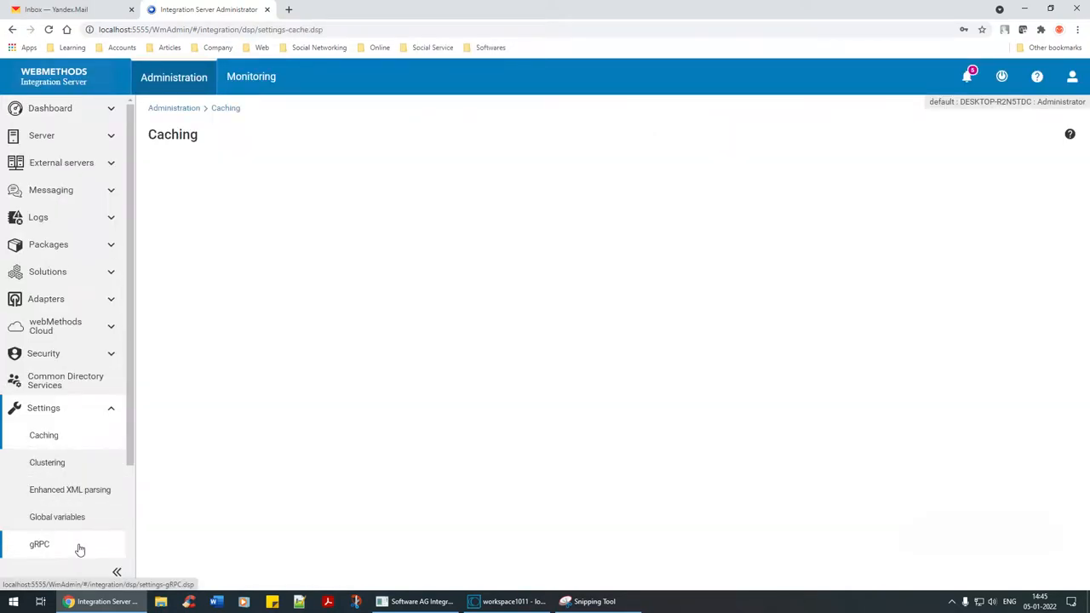
{"action": "left_click", "coordinate": [46, 548]}
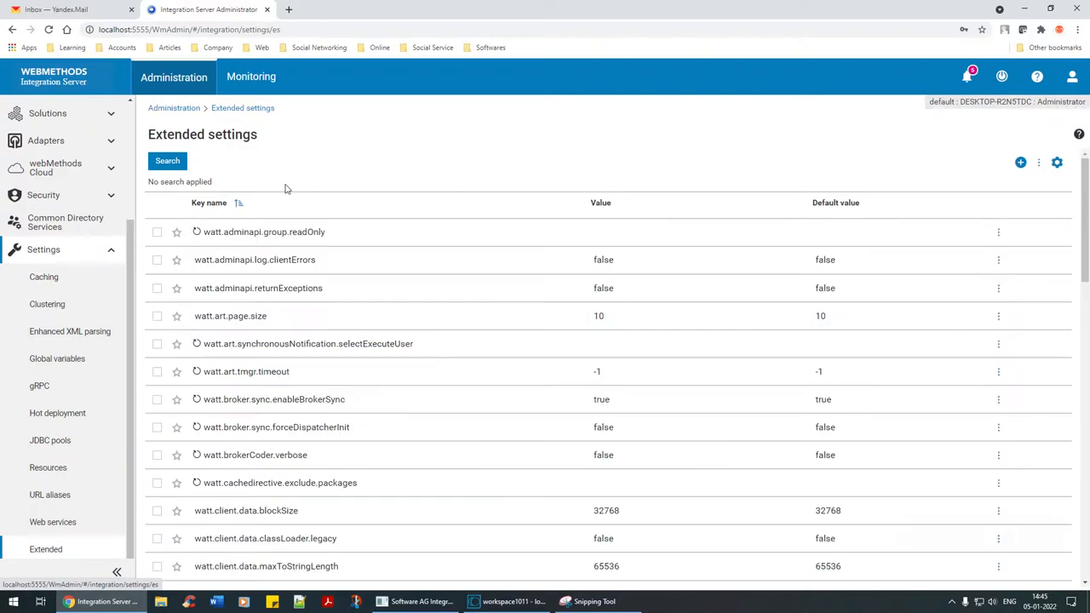
Search the Extended settings by key name smtp.
{"action": "left_click", "coordinate": [167, 160]}
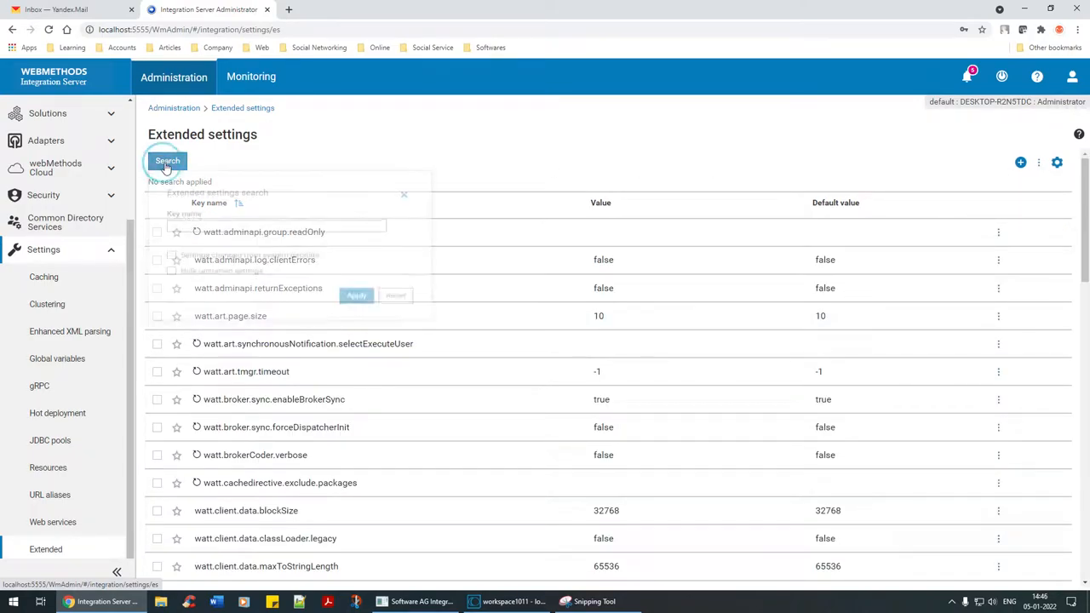
{"action": "type", "text": "smtp"}
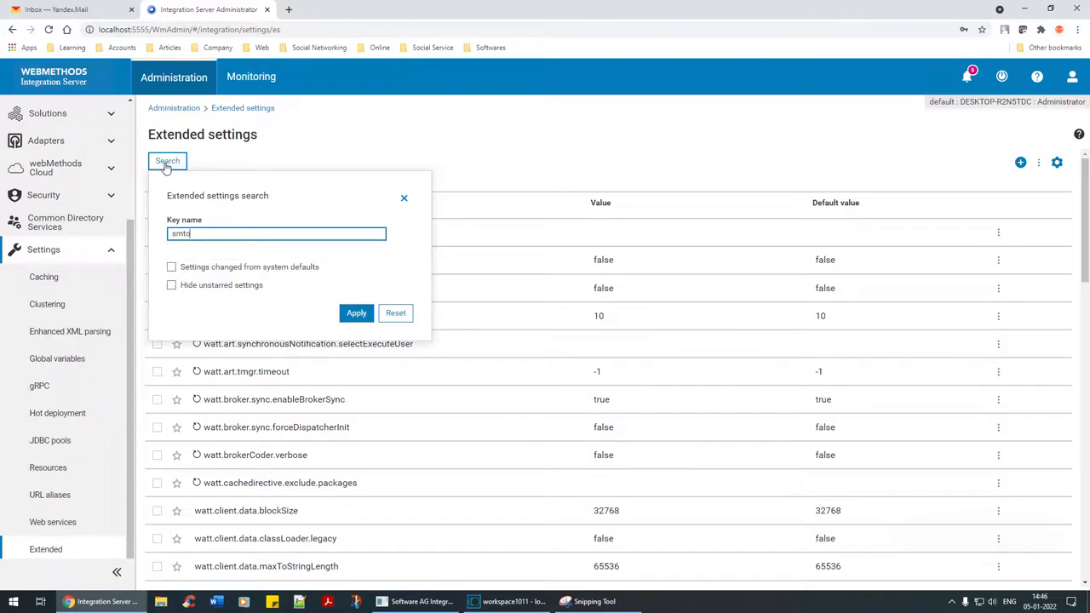
{"action": "type", "text": "smtp"}
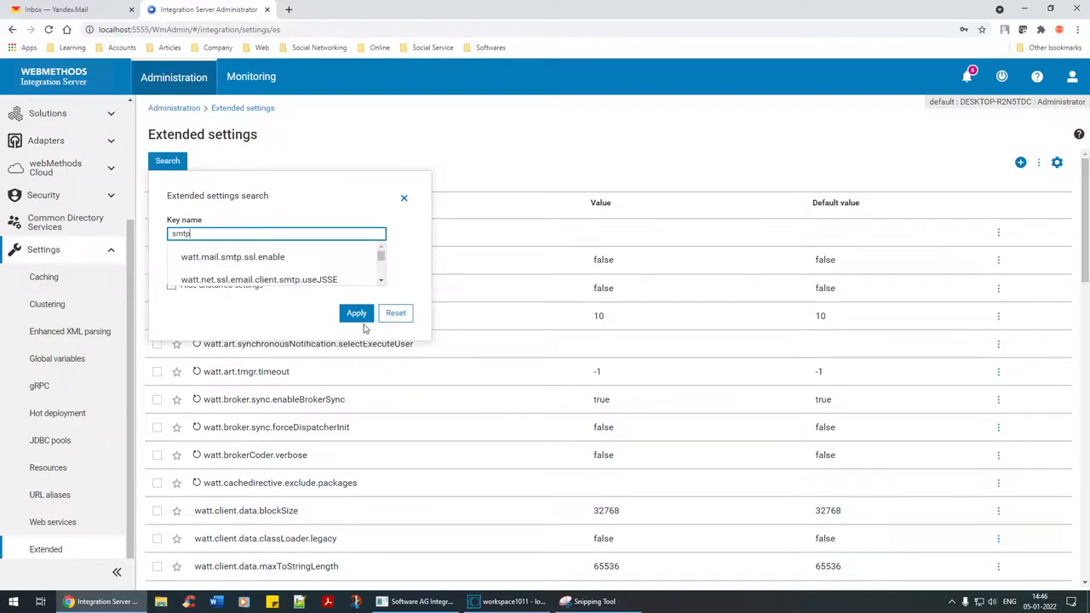
Apply the smtp filter to list the seven SMTP-related extended settings.
{"action": "left_click", "coordinate": [356, 313]}
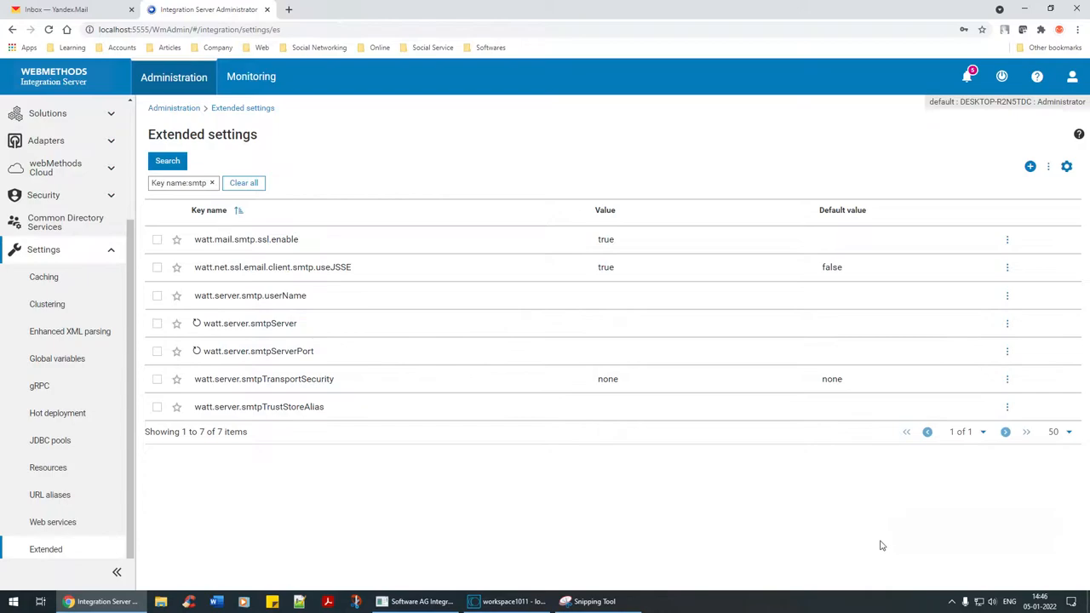
{"action": "mouse_move", "coordinate": [252, 254]}
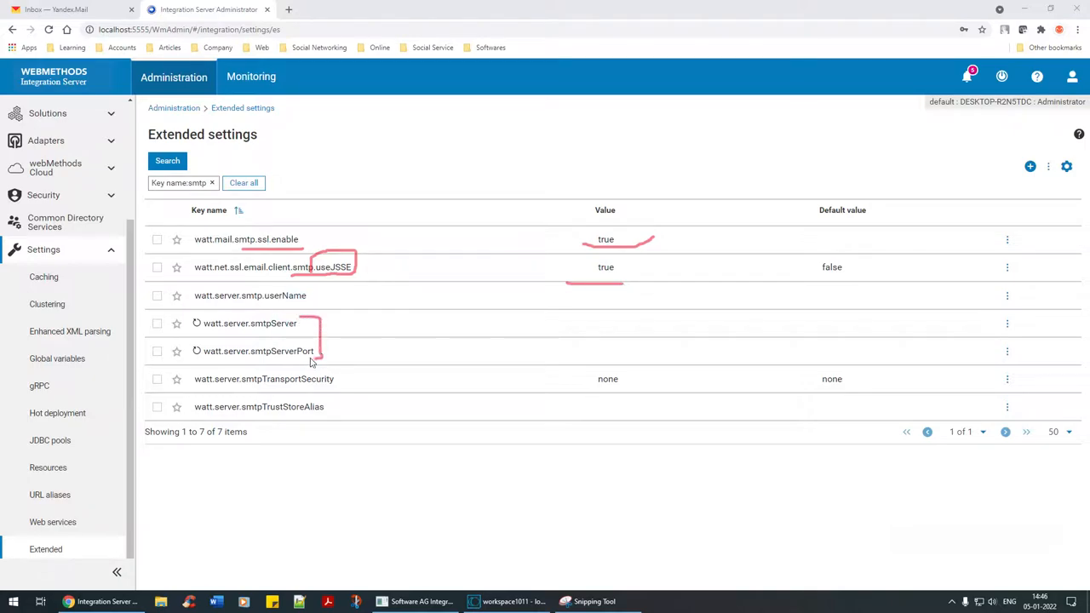
{"action": "mouse_move", "coordinate": [298, 361]}
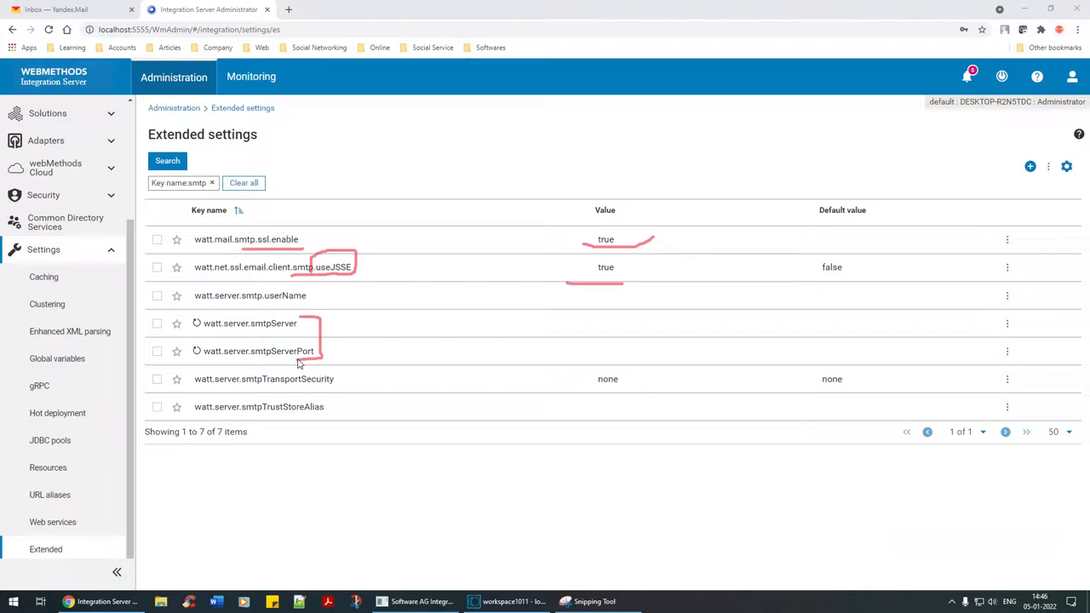
{"action": "mouse_move", "coordinate": [313, 289]}
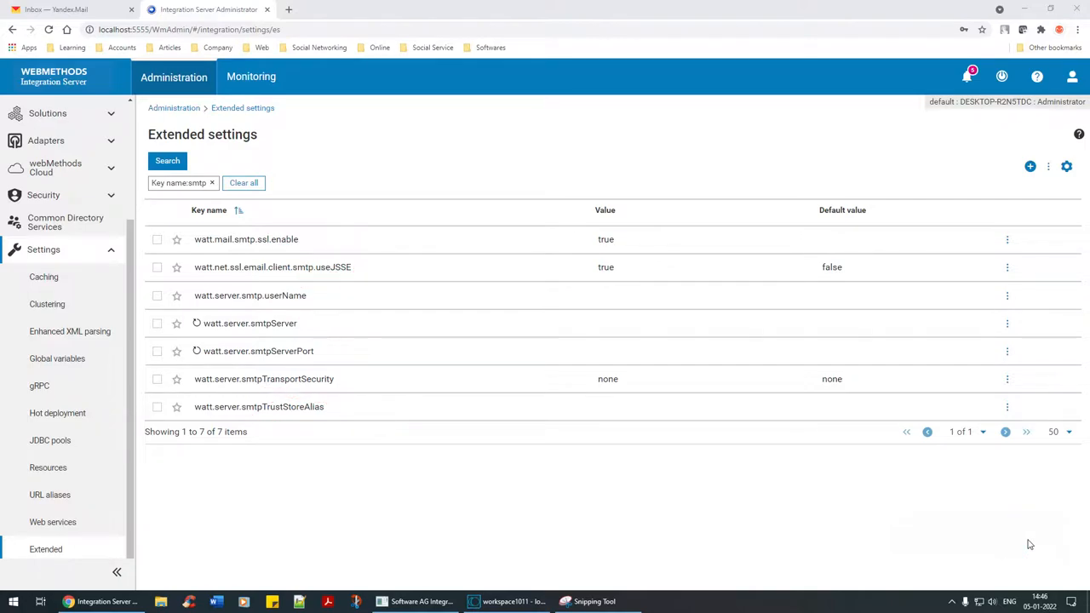
{"action": "mouse_move", "coordinate": [617, 473]}
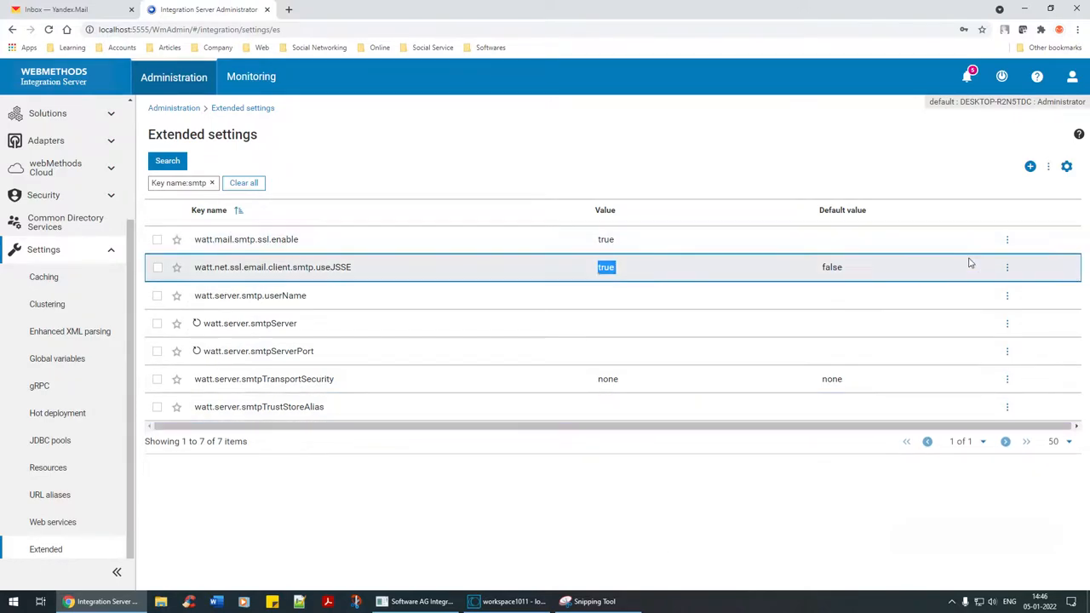
{"action": "mouse_move", "coordinate": [510, 378]}
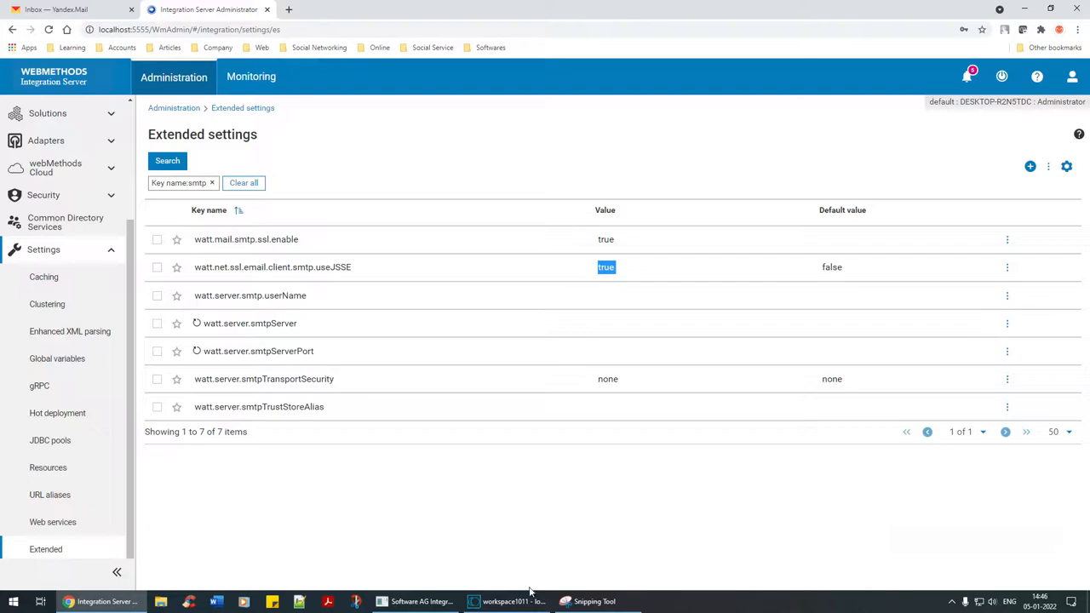
{"action": "mouse_move", "coordinate": [508, 601]}
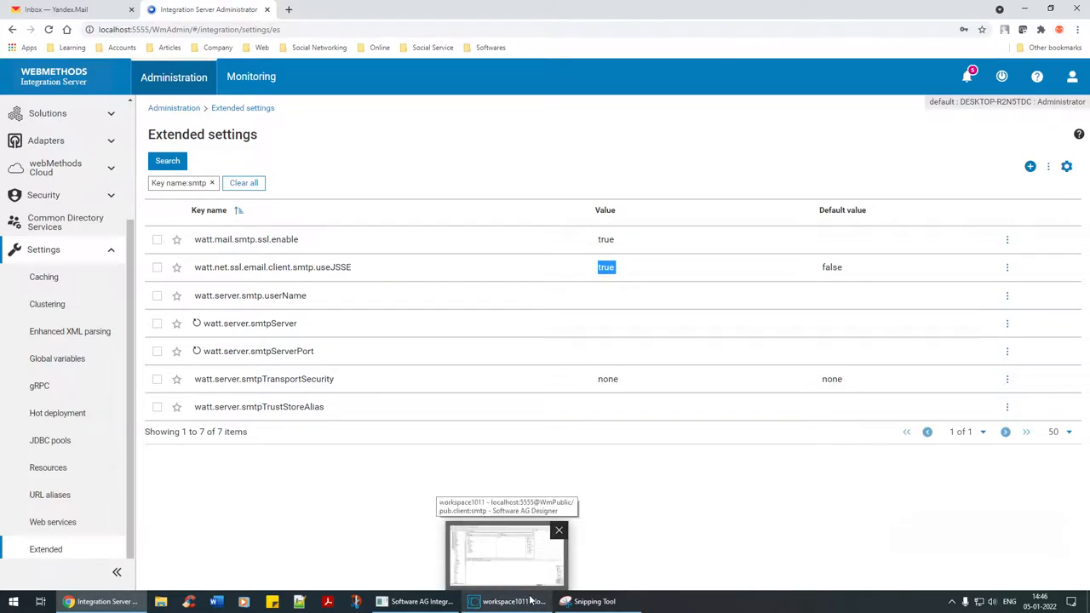
Show the pub.client:smtp service properties in Designer and bring up its Run As actions.
{"action": "left_click", "coordinate": [505, 554]}
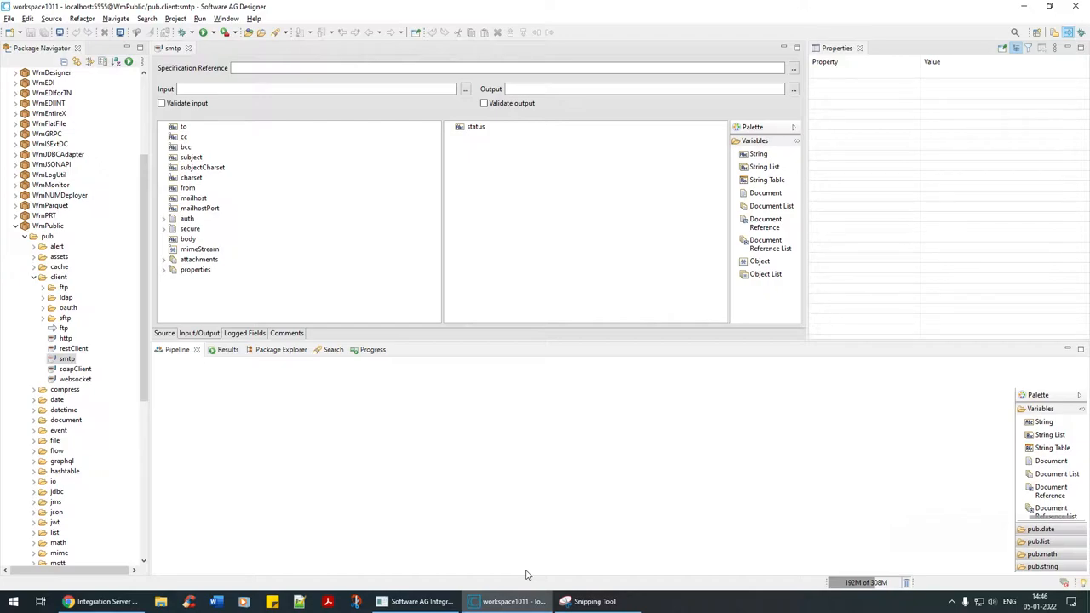
{"action": "left_click", "coordinate": [47, 235]}
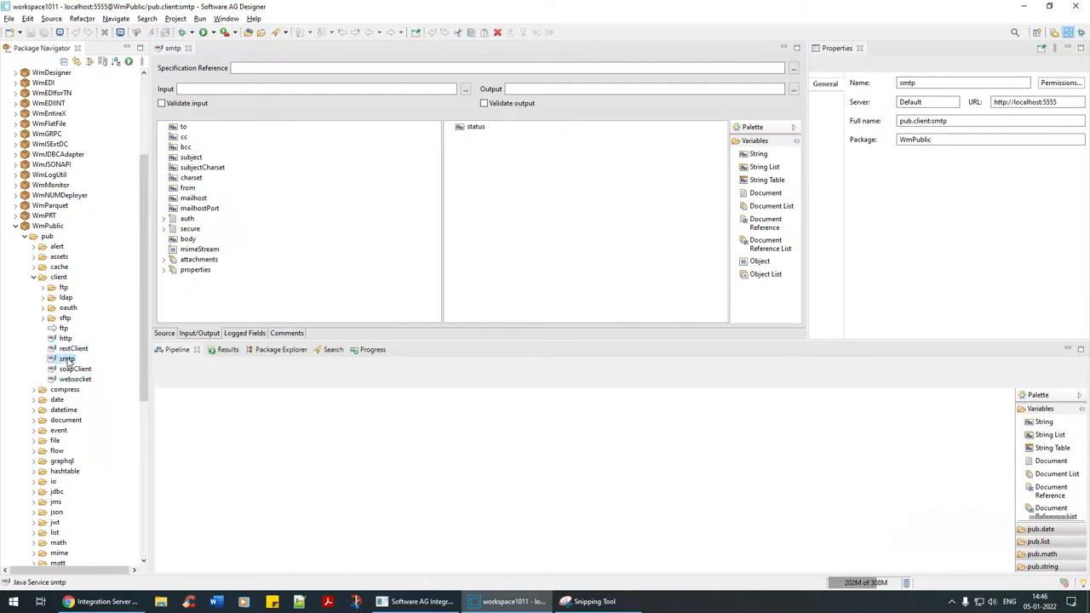
{"action": "right_click", "coordinate": [67, 358]}
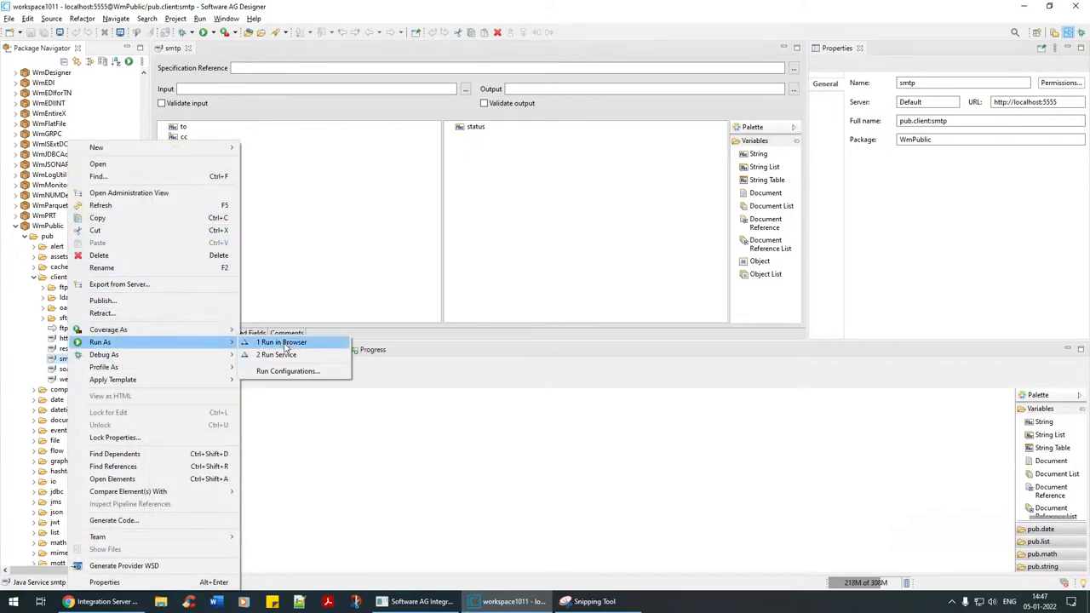
Run pub.client:smtp and fill the input dialog with recipient, TEST EMAIL subject, smtp.hostinger.com, port 465, Basic auth, implicit security.
{"action": "left_click", "coordinate": [276, 354]}
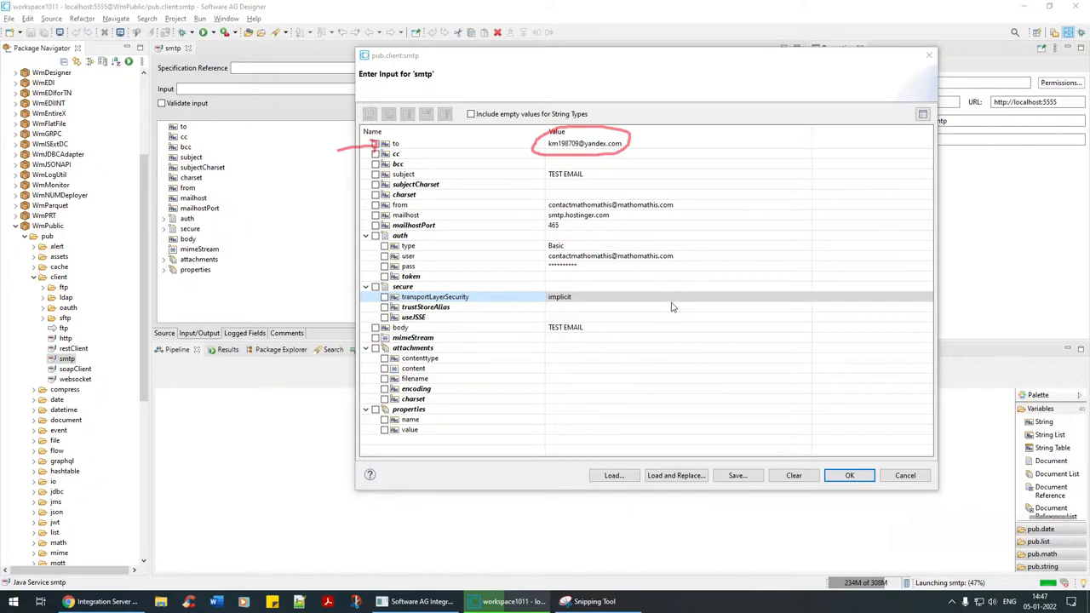
{"action": "mouse_move", "coordinate": [920, 547]}
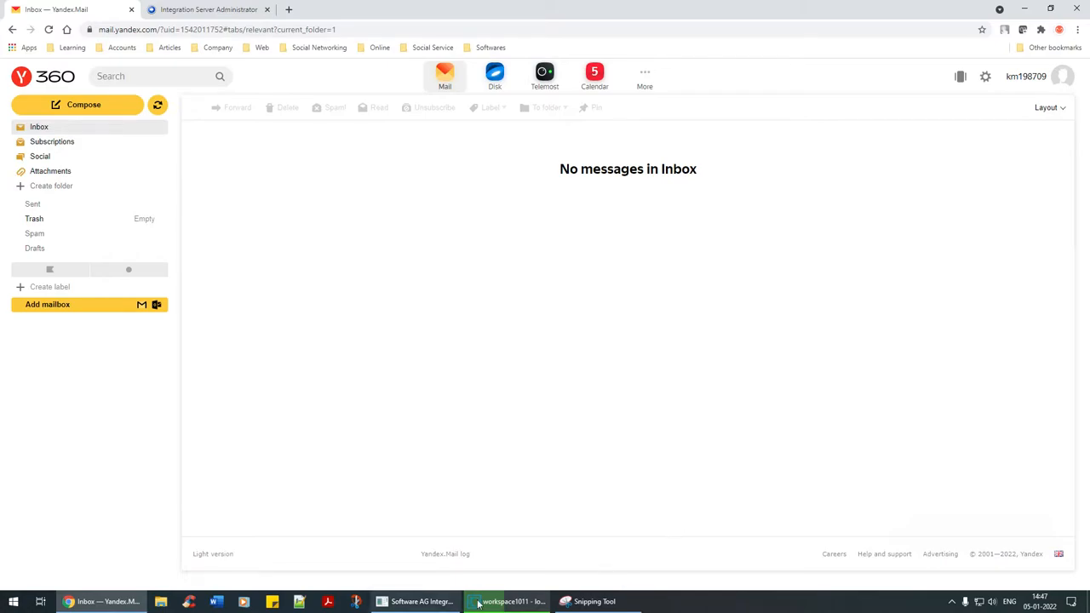
{"action": "left_click", "coordinate": [507, 601]}
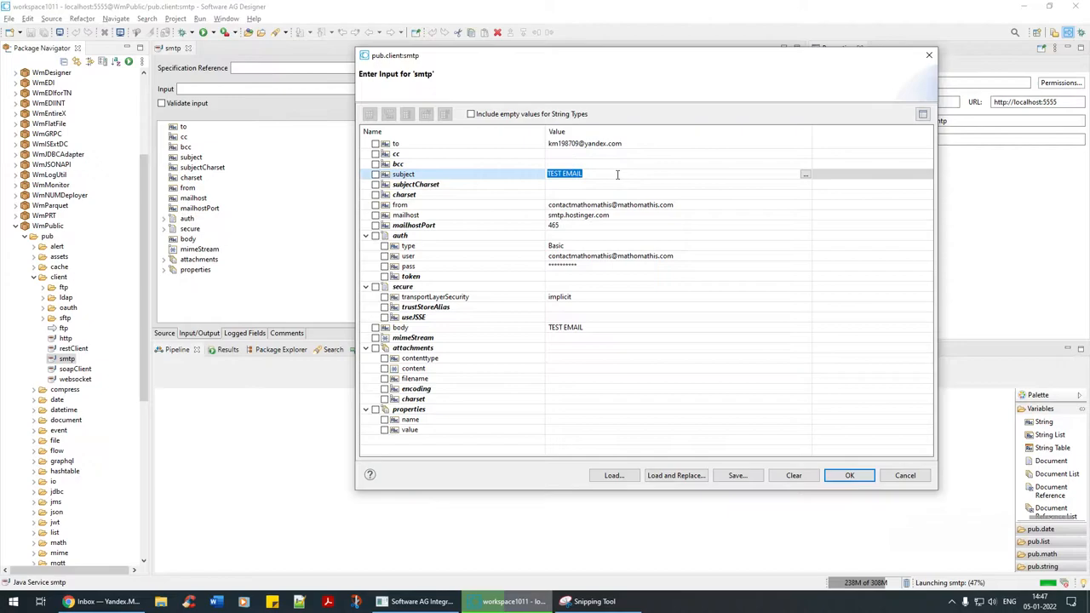
Replace the subject with 'From webMethods 10.11 to Yandex inbox'.
{"action": "key", "text": "Delete"}
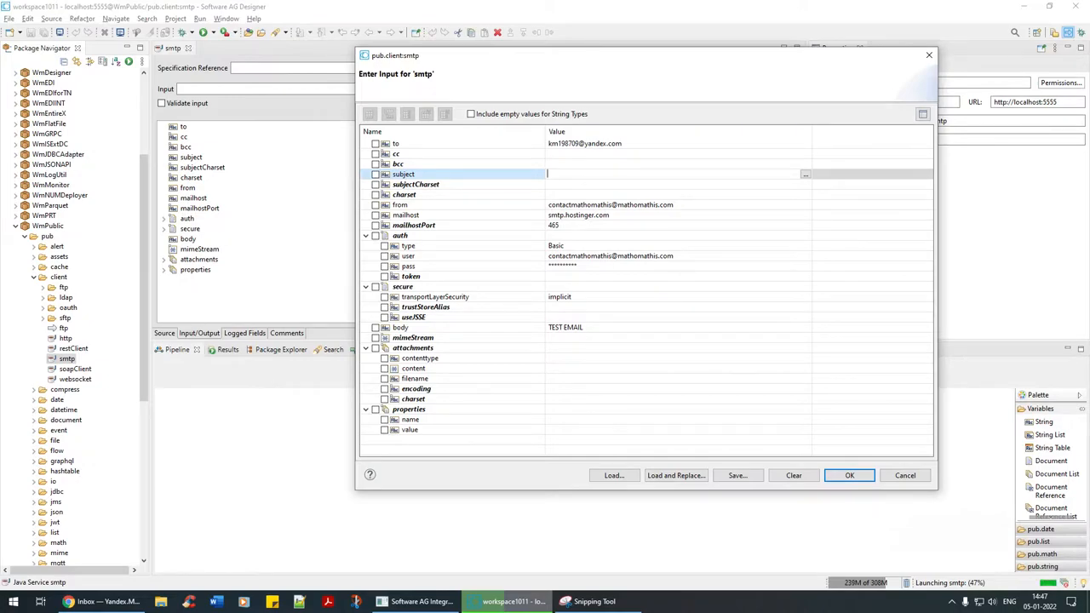
{"action": "type", "text": "From webMetods"}
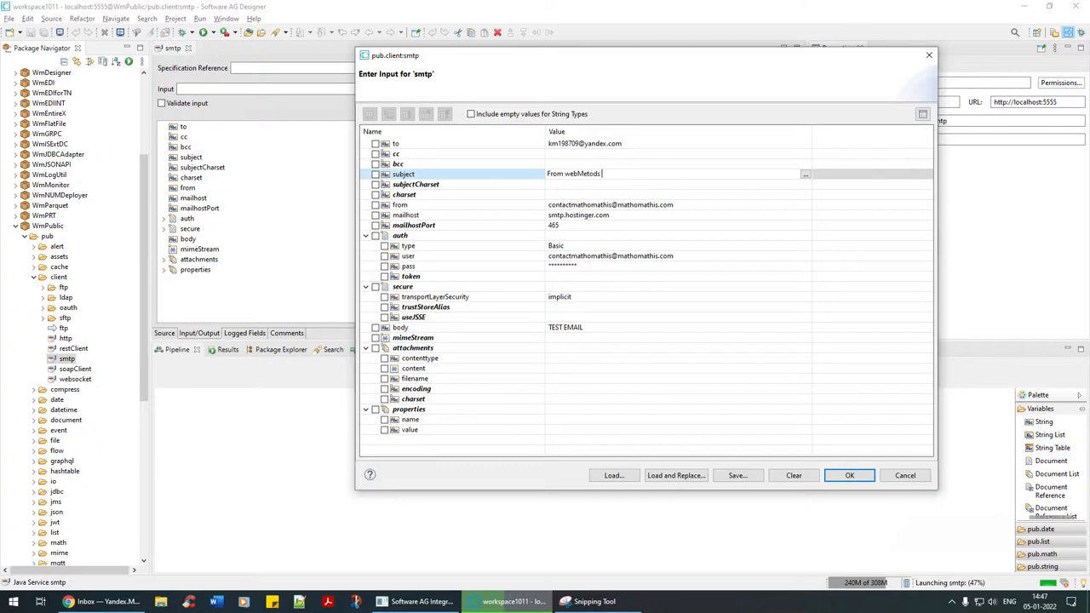
{"action": "type", "text": "10.11 to Y"}
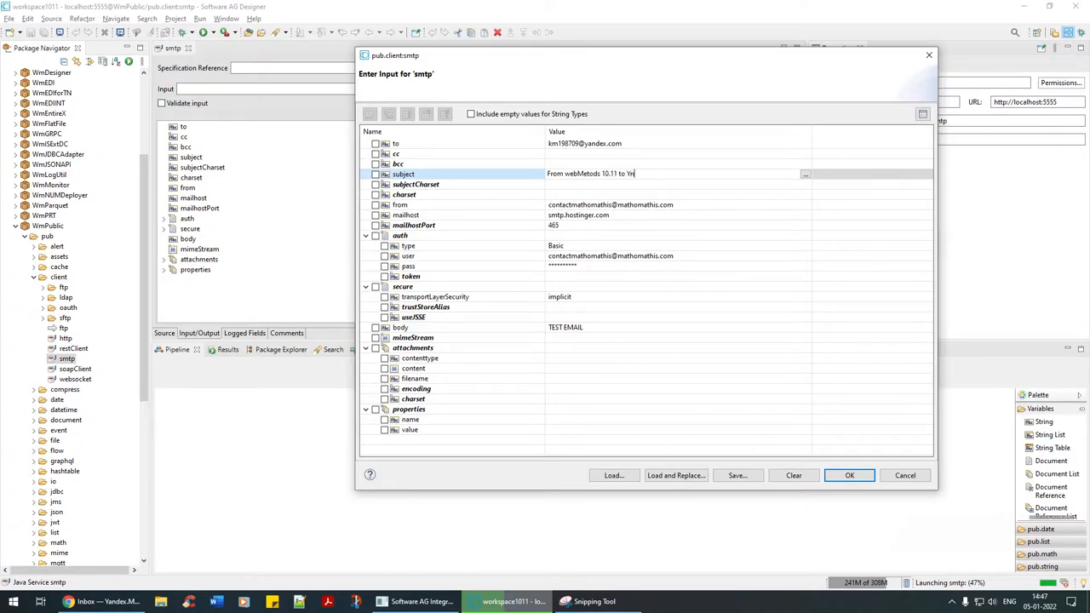
{"action": "type", "text": "andex int"}
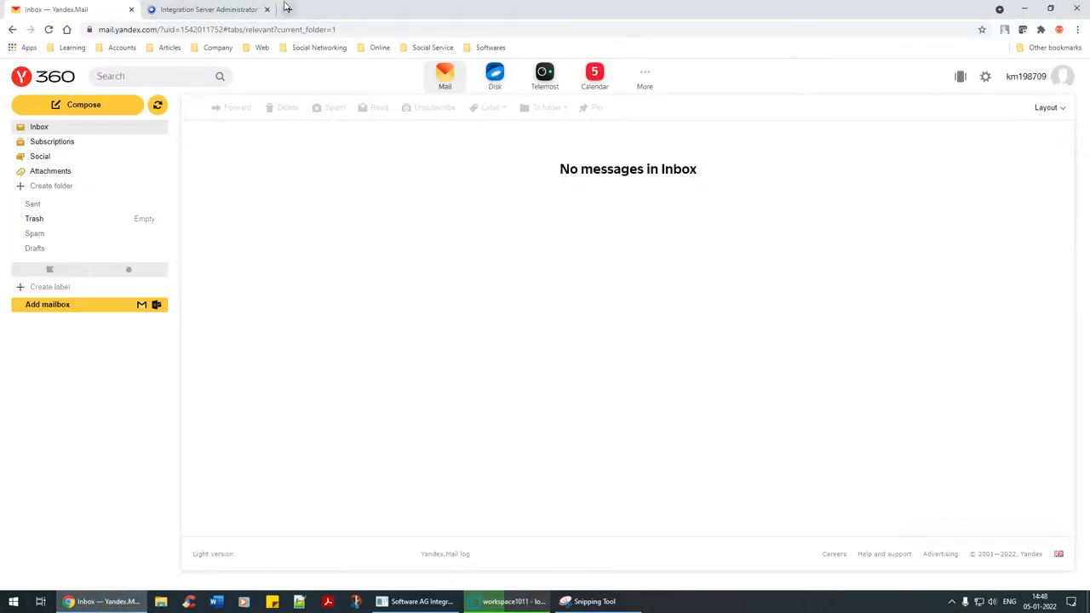
{"action": "type", "text": "https://"}
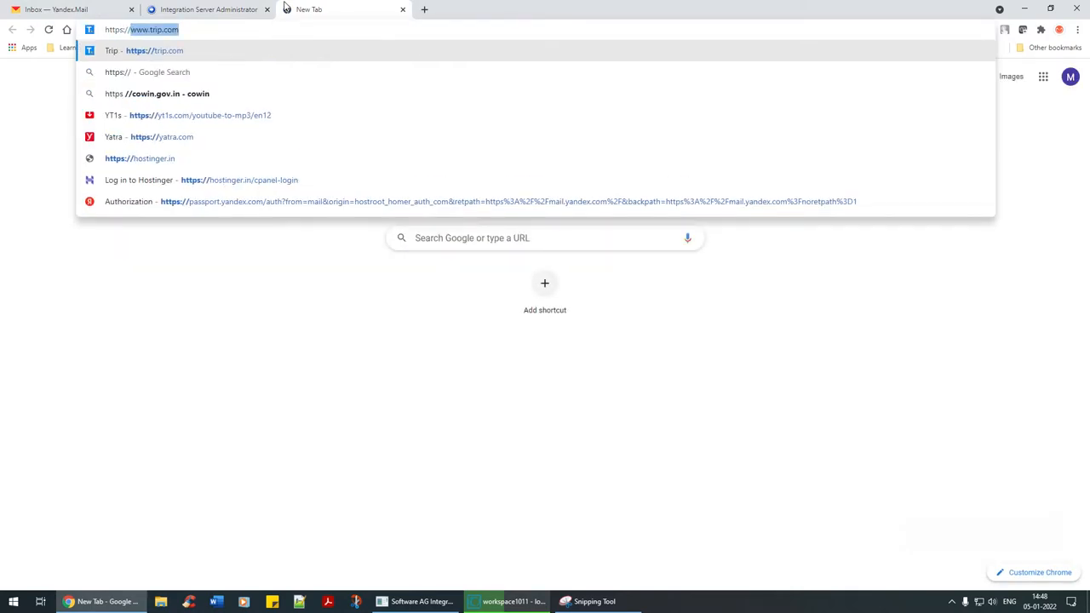
{"action": "type", "text": "https://matgh"}
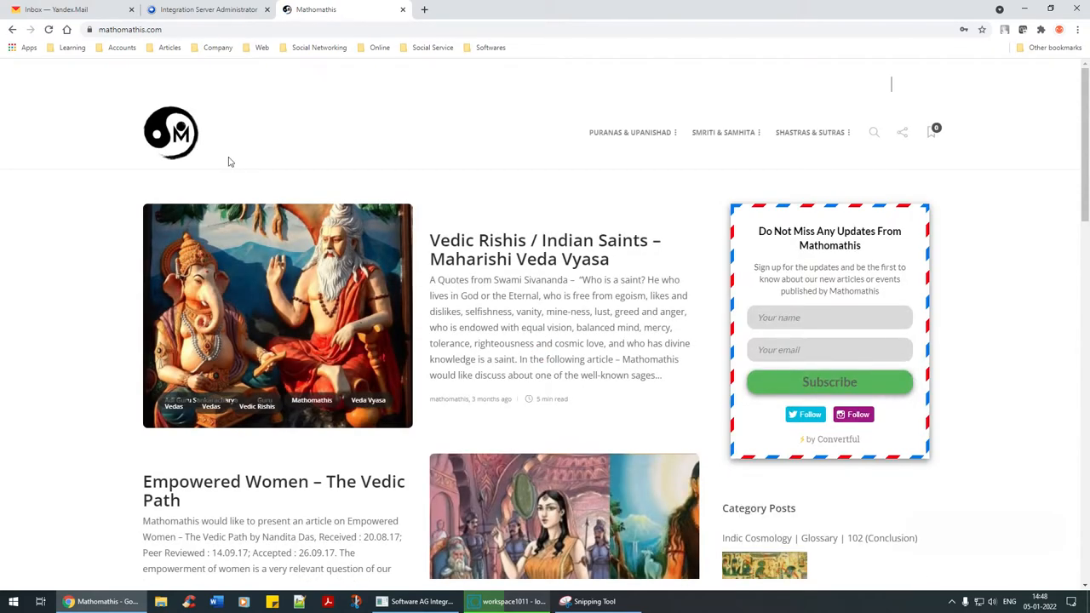
{"action": "scroll", "scroll_direction": "down", "scroll_amount": 3}
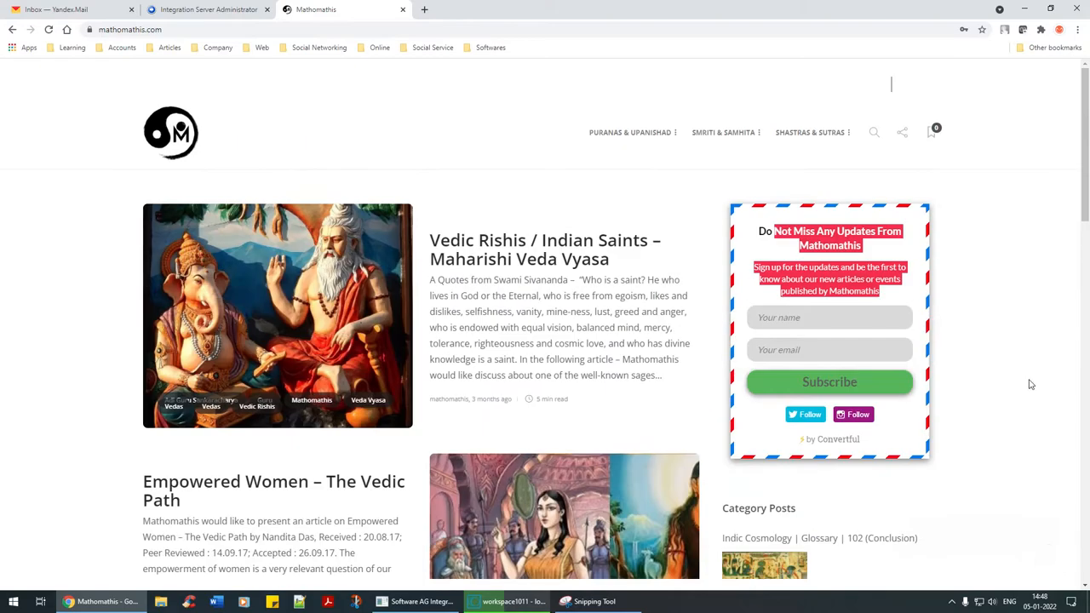
{"action": "mouse_move", "coordinate": [758, 293]}
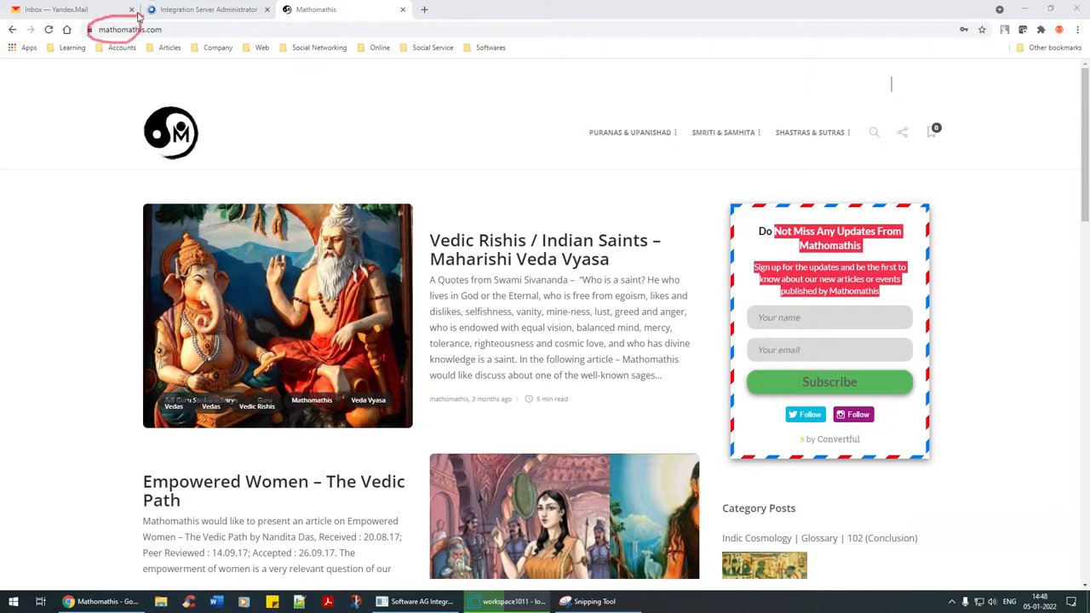
{"action": "mouse_move", "coordinate": [150, 321]}
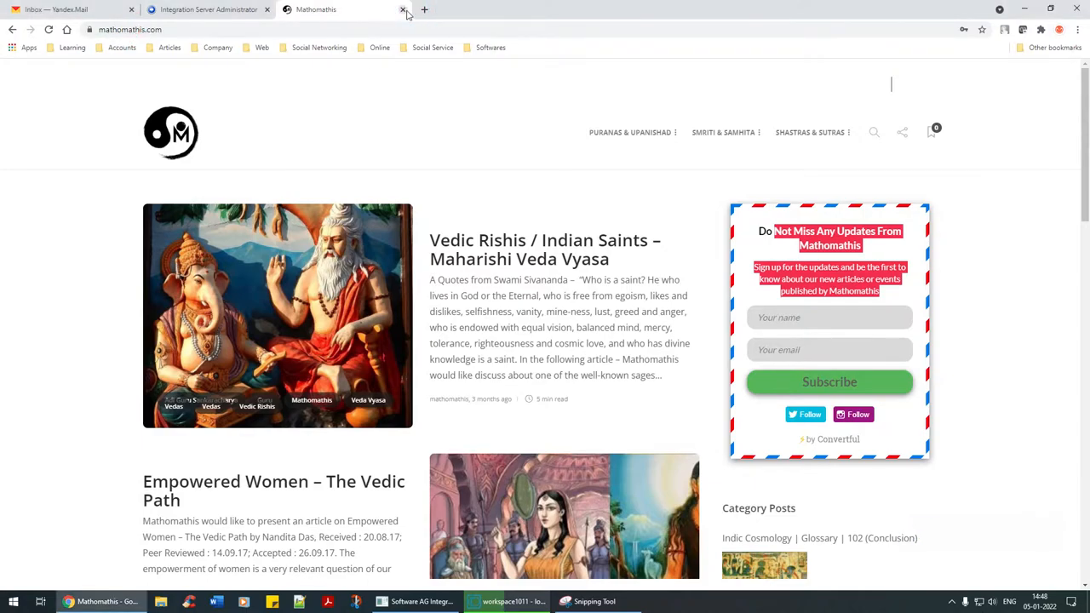
{"action": "left_click", "coordinate": [402, 10]}
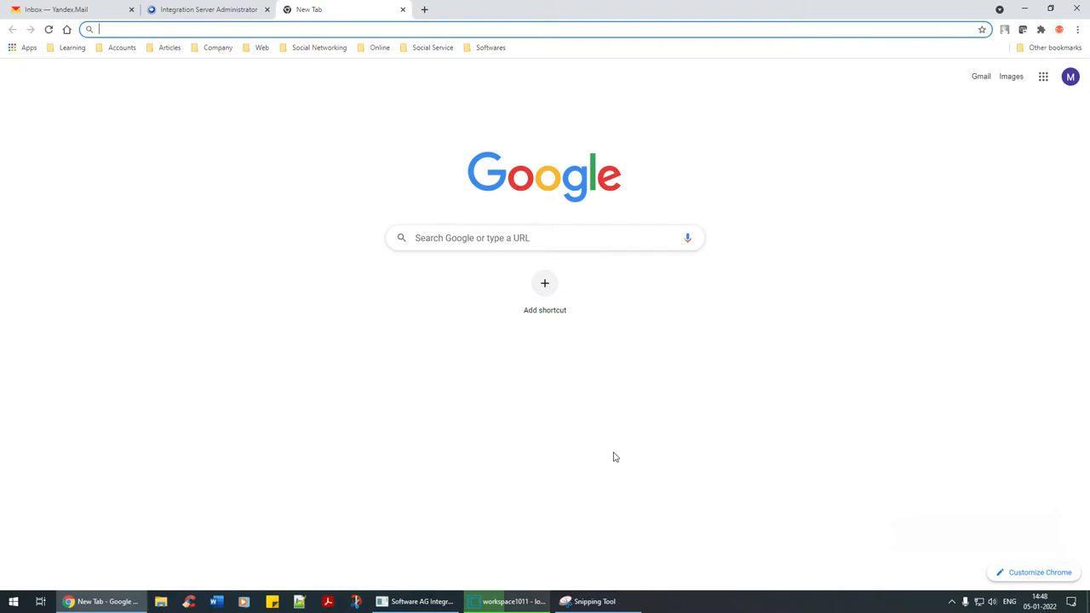
Bring up the Hostinger mail configuration screenshot and mark the outgoing SMTP server smtp.hostinger.com, port 465.
{"action": "left_click", "coordinate": [587, 601]}
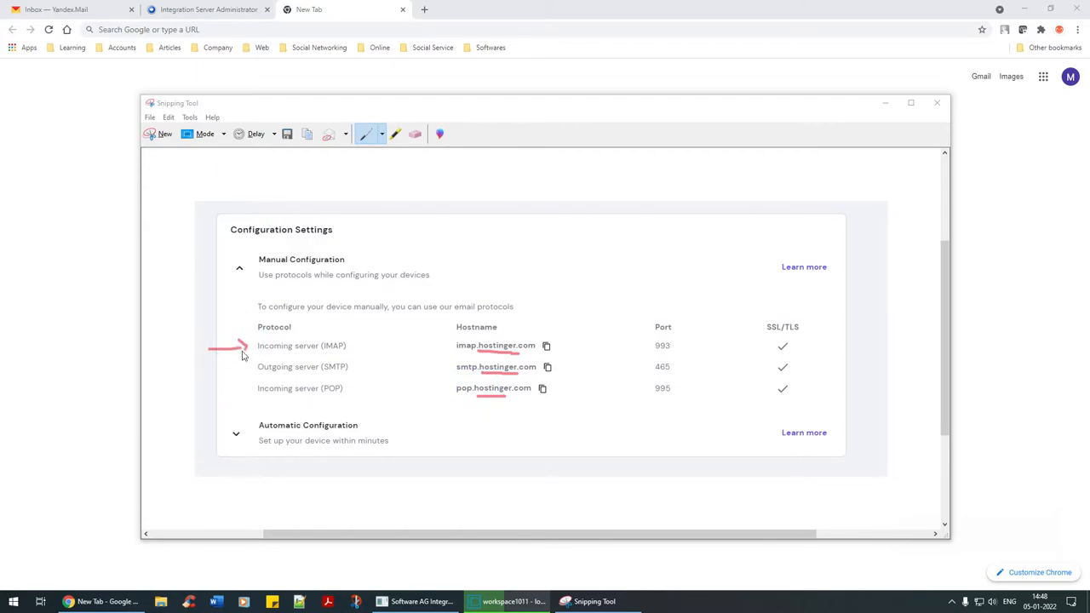
{"action": "left_click_drag", "start_coordinate": [207, 366], "coordinate": [252, 366]}
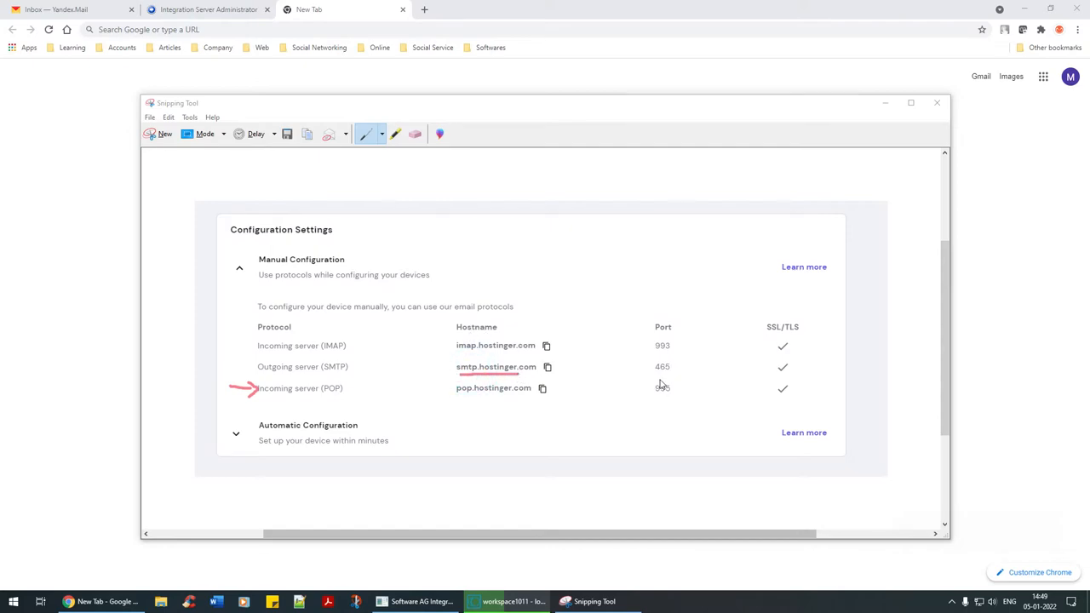
{"action": "left_click_drag", "start_coordinate": [638, 375], "coordinate": [690, 357]}
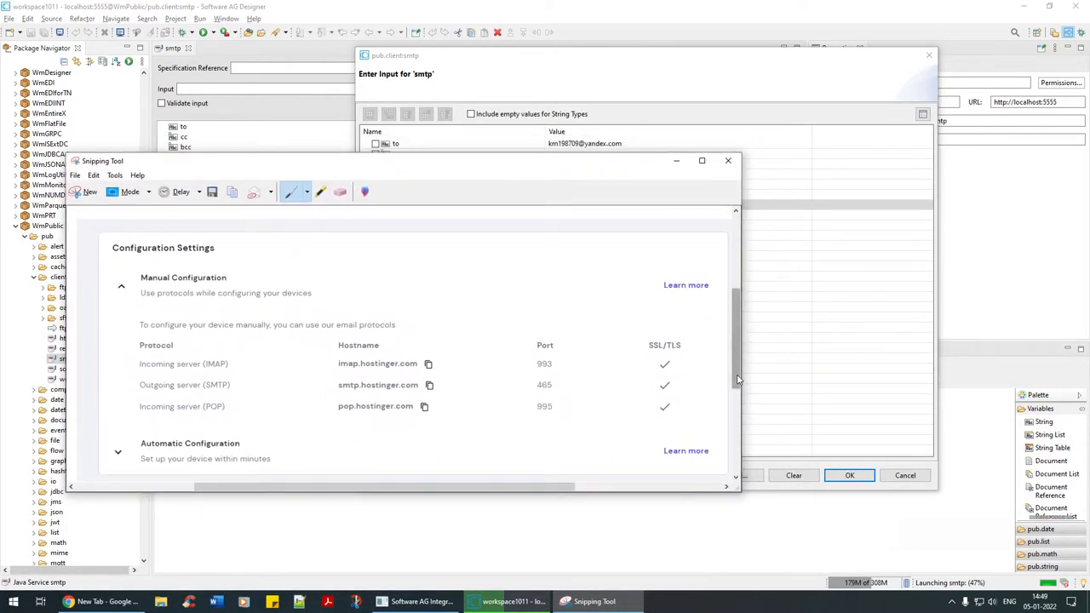
Place the Hostinger screenshot below the input dialog and circle auth type, user, password and implicit security.
{"action": "left_click_drag", "start_coordinate": [409, 160], "coordinate": [361, 145]}
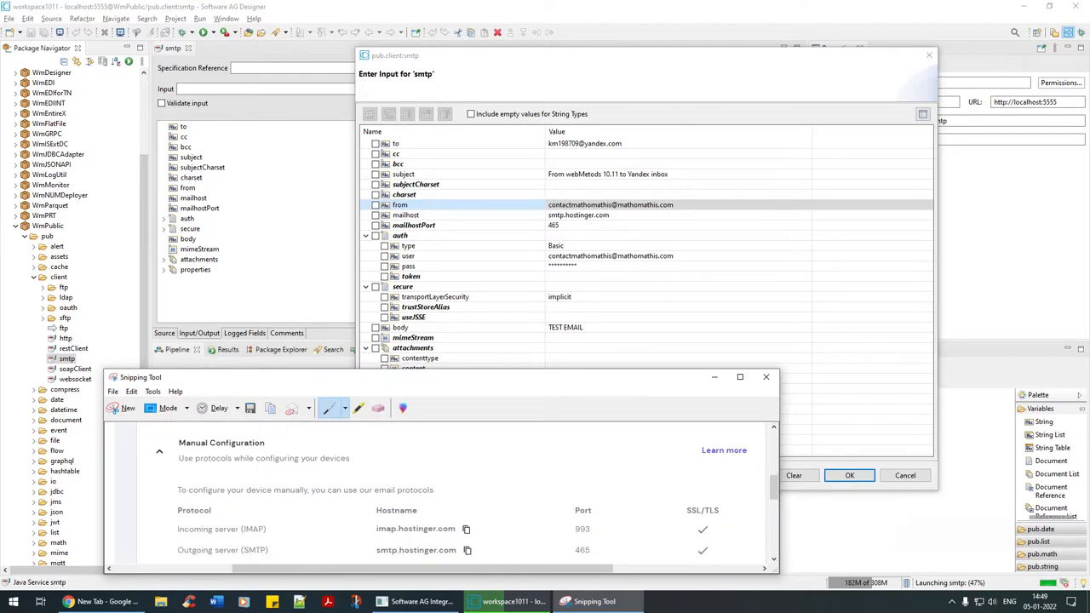
{"action": "scroll", "scroll_direction": "down", "scroll_amount": 3}
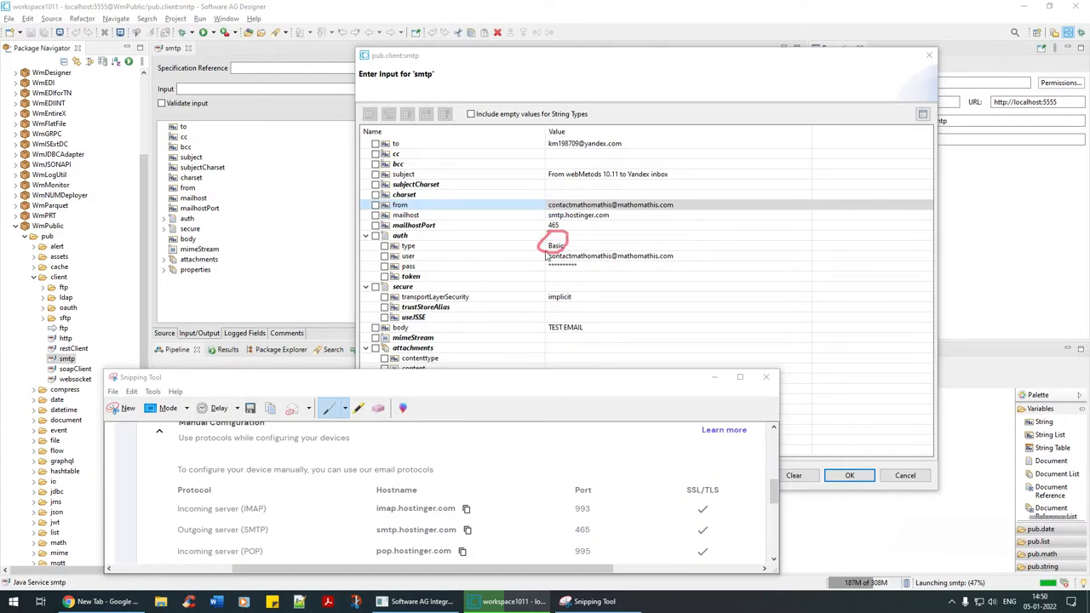
{"action": "left_click_drag", "start_coordinate": [541, 255], "coordinate": [695, 273]}
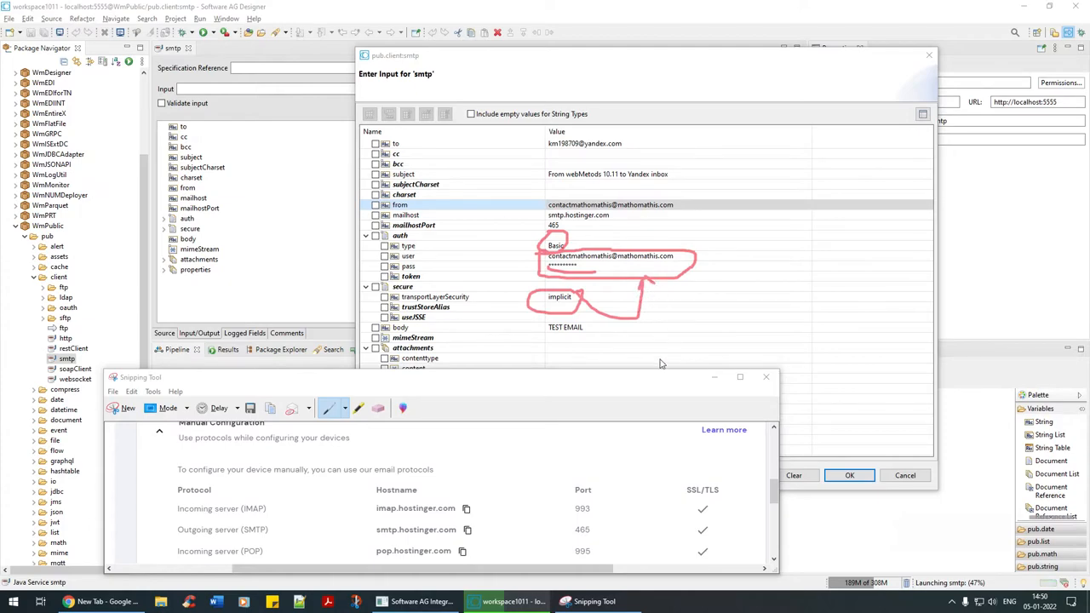
{"action": "mouse_move", "coordinate": [838, 514]}
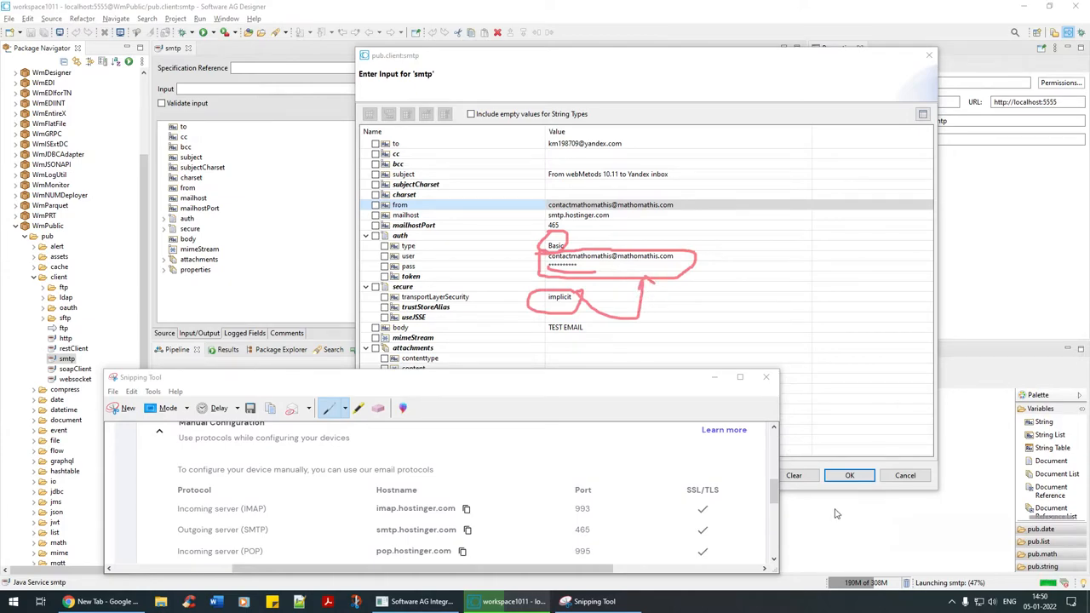
{"action": "mouse_move", "coordinate": [904, 534]}
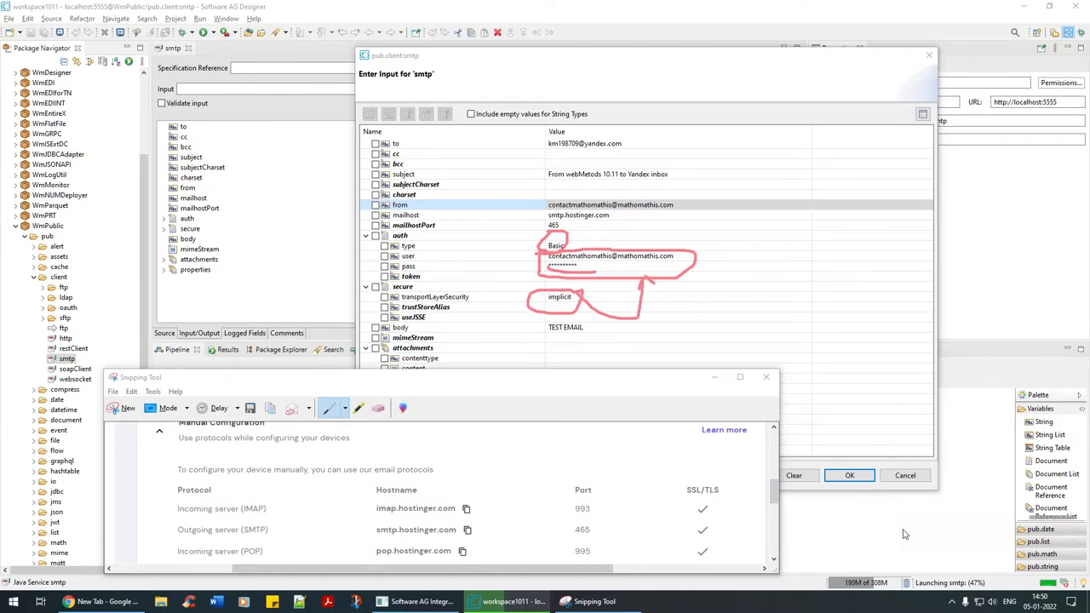
{"action": "mouse_move", "coordinate": [899, 530]}
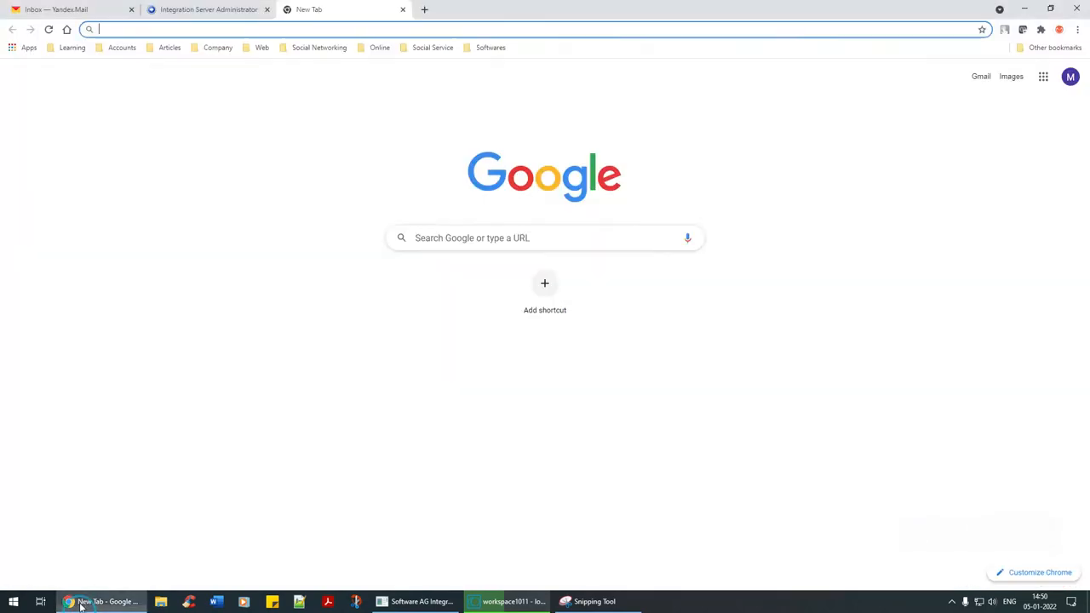
Search Google for 'webmethods smtp implicit' and open the pub.client:smtp documentation result.
{"action": "type", "text": "webmethod smtp implicit"}
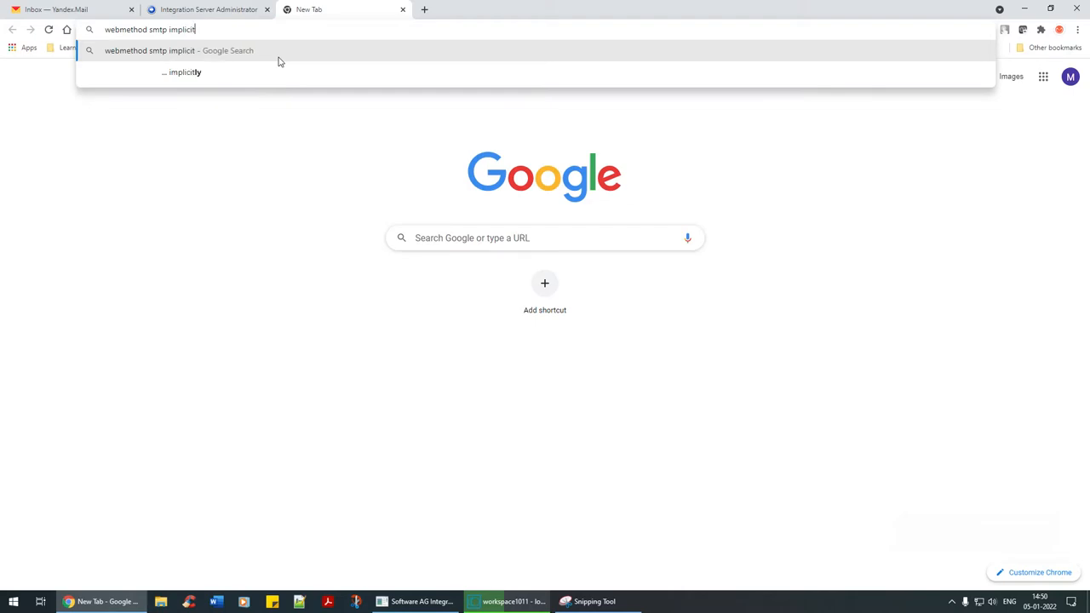
{"action": "key", "text": "Backspace"}
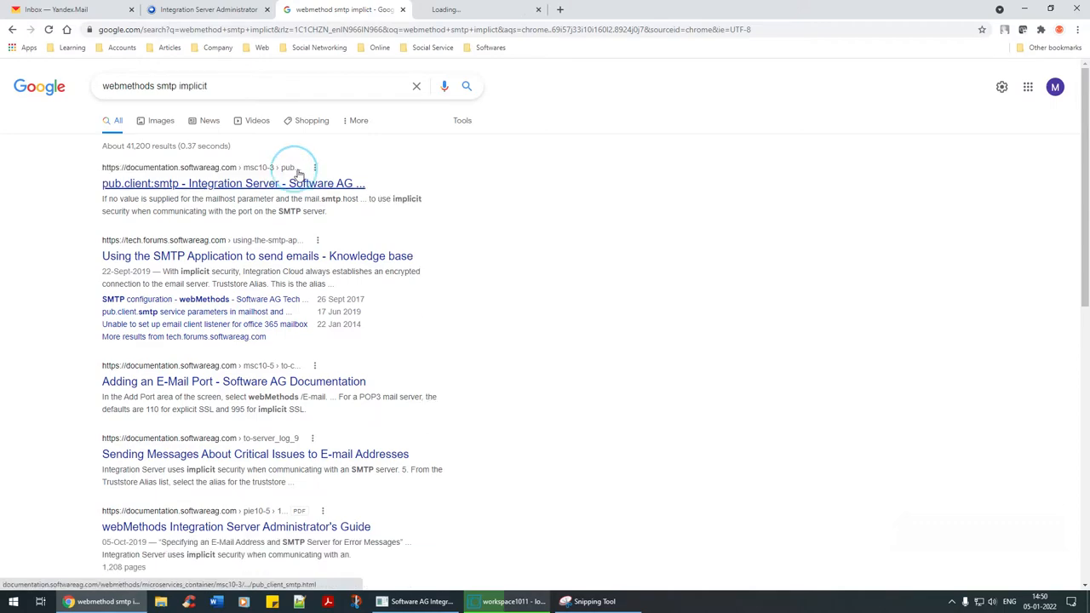
{"action": "left_click", "coordinate": [232, 184]}
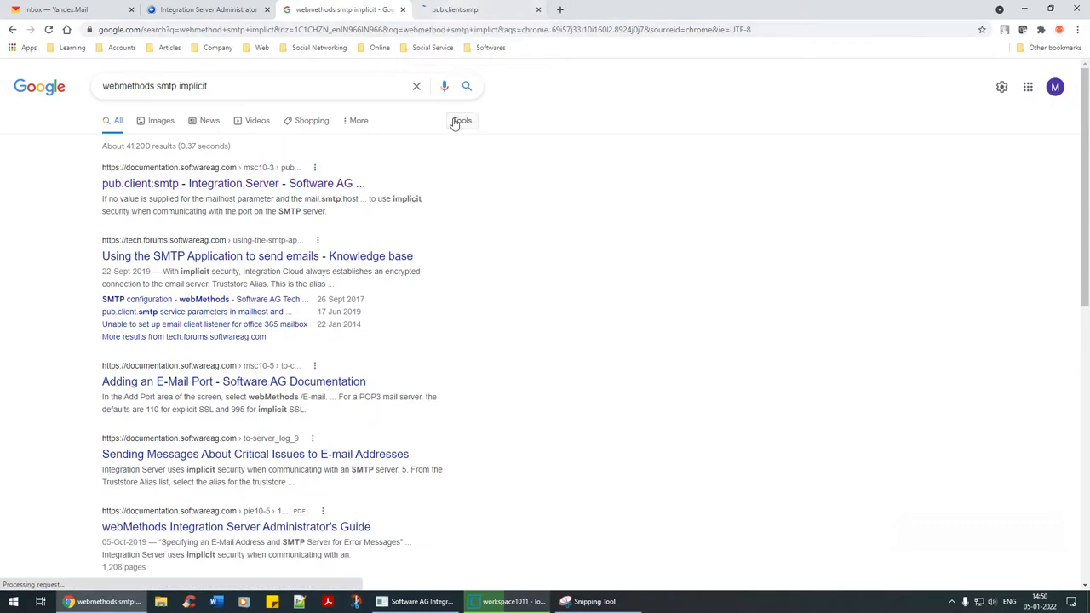
{"action": "left_click", "coordinate": [231, 184]}
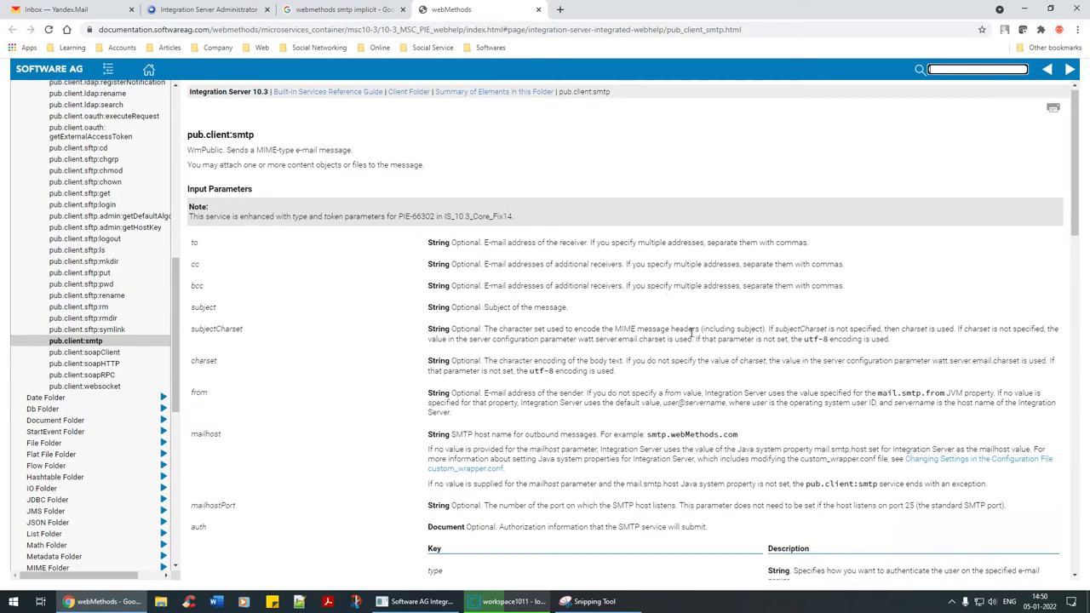
Find 'imp' in the page to locate the transportLayerSecurity implicit description.
{"action": "key", "text": "ctrl+f"}
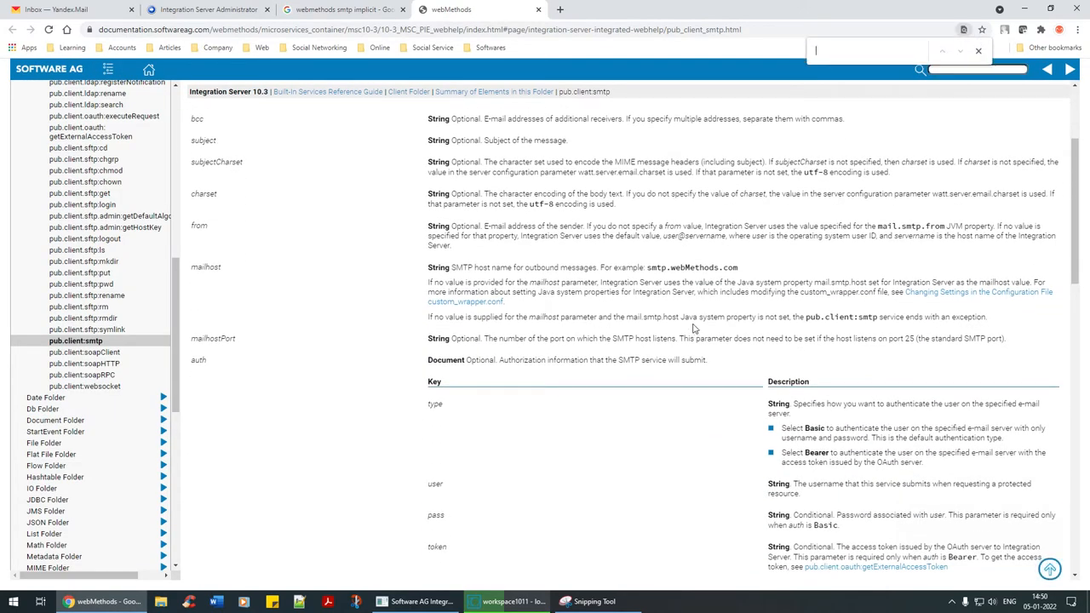
{"action": "type", "text": "imp"}
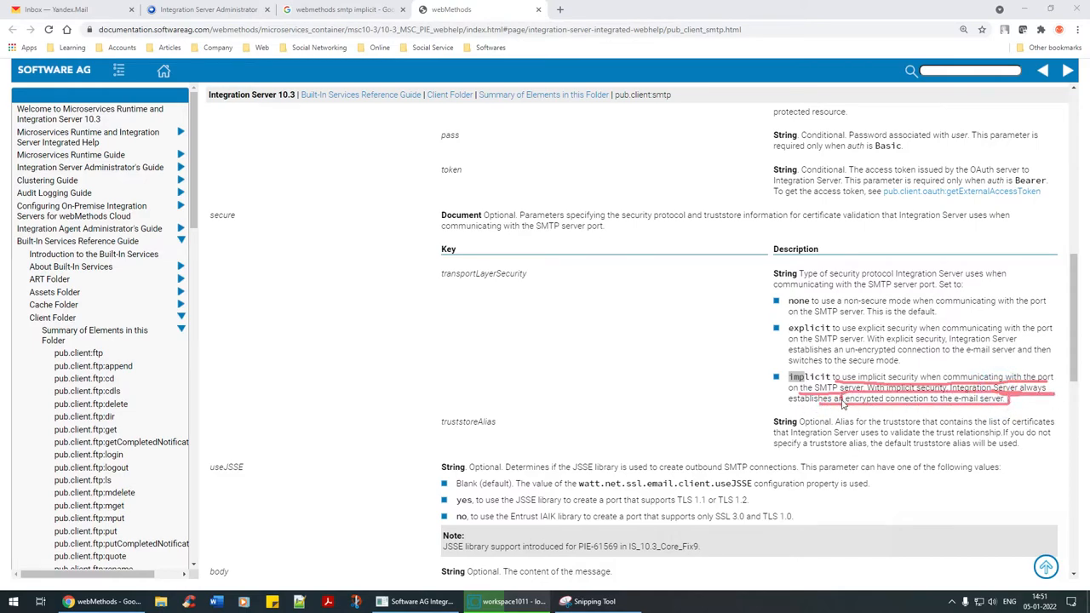
{"action": "mouse_move", "coordinate": [937, 349]}
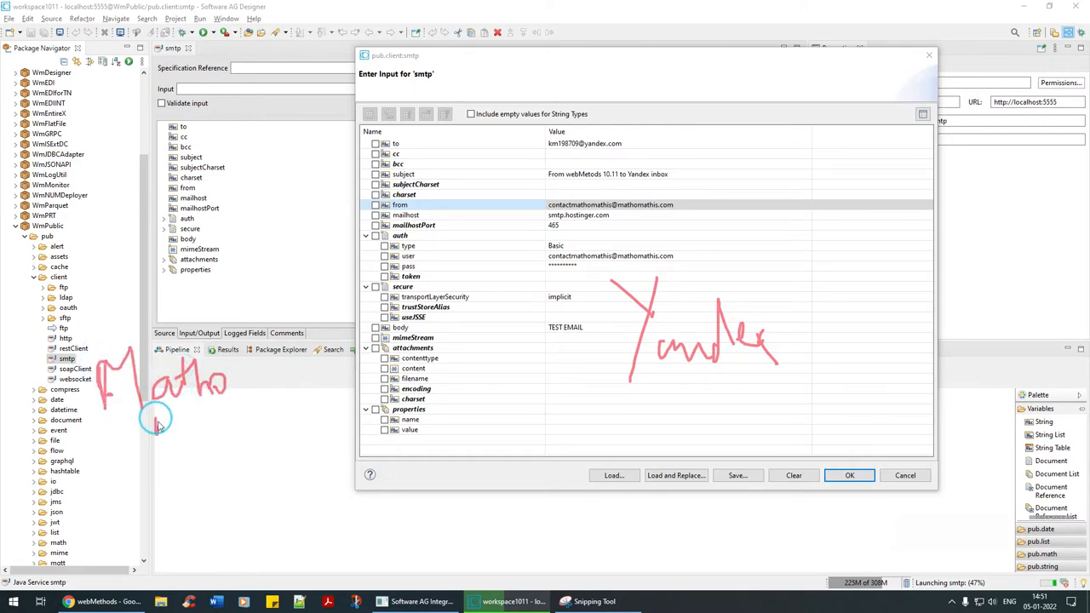
{"action": "left_click_drag", "start_coordinate": [153, 426], "coordinate": [235, 426]}
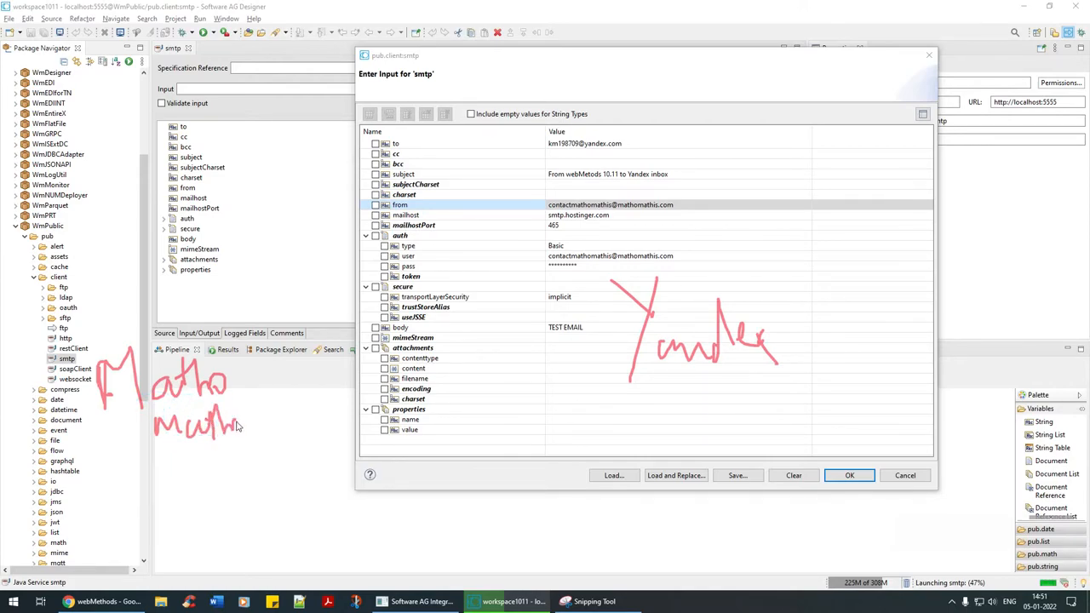
{"action": "left_click_drag", "start_coordinate": [218, 422], "coordinate": [252, 443]}
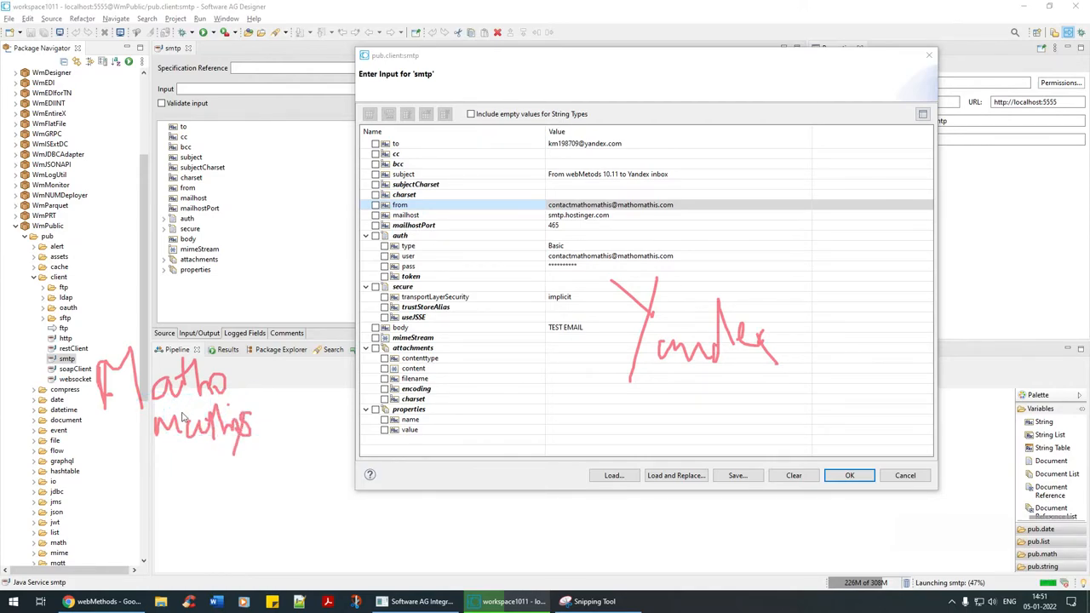
{"action": "left_click_drag", "start_coordinate": [255, 393], "coordinate": [605, 349]}
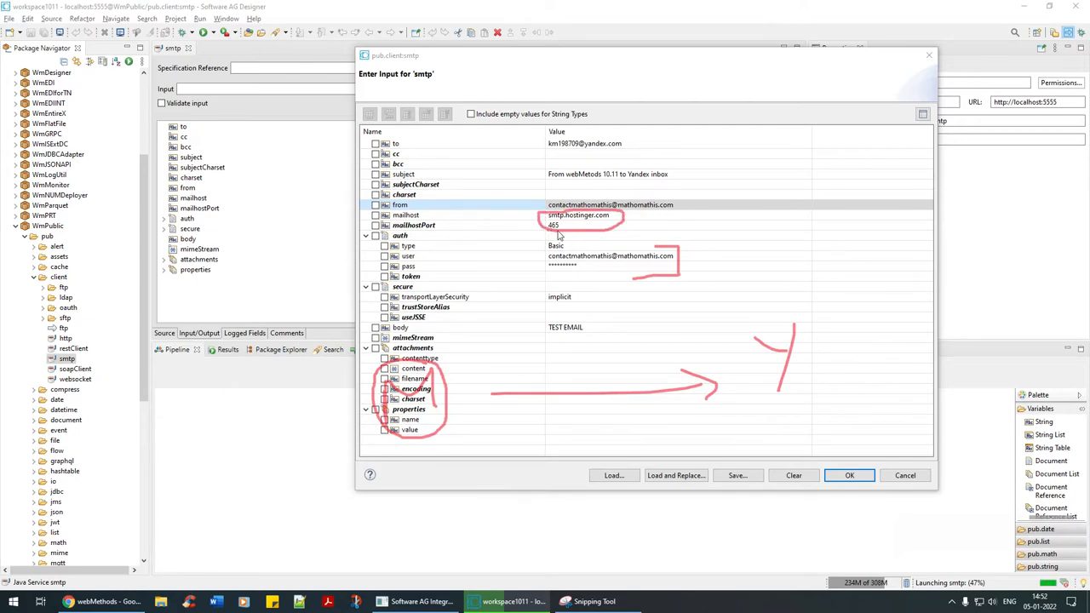
{"action": "mouse_move", "coordinate": [559, 241]}
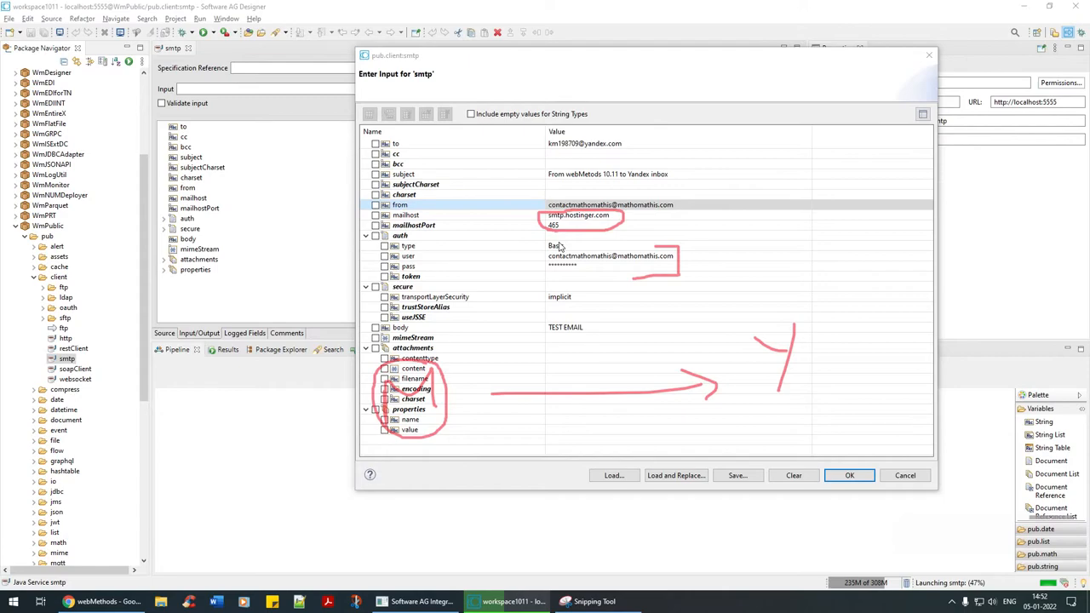
{"action": "mouse_move", "coordinate": [627, 323]}
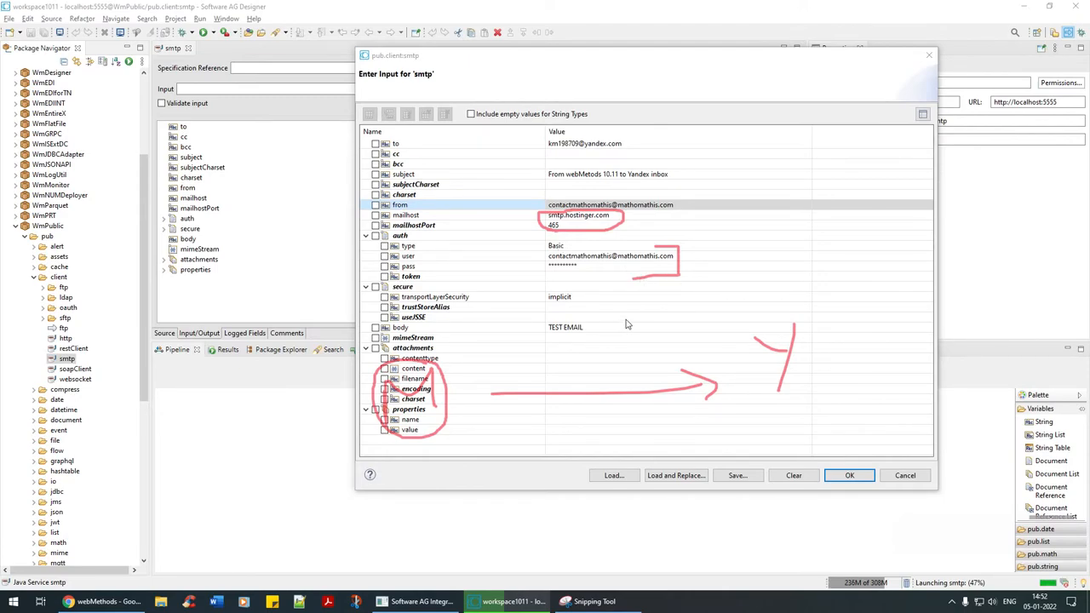
{"action": "mouse_move", "coordinate": [937, 558]}
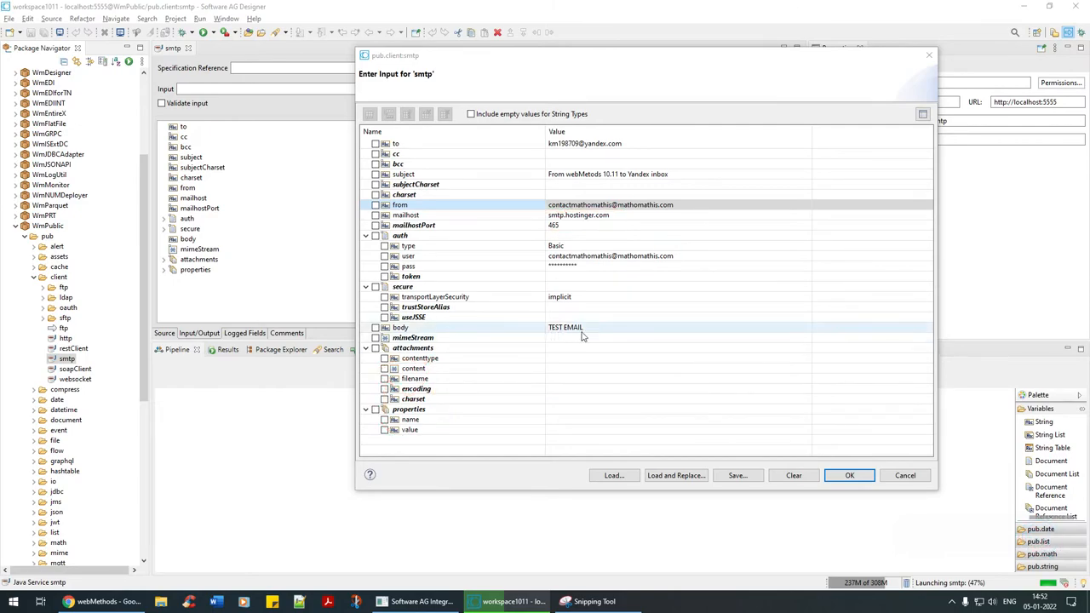
Change the body to 'Hello webMethods -> Yandex' and run the smtp service.
{"action": "left_click", "coordinate": [566, 327]}
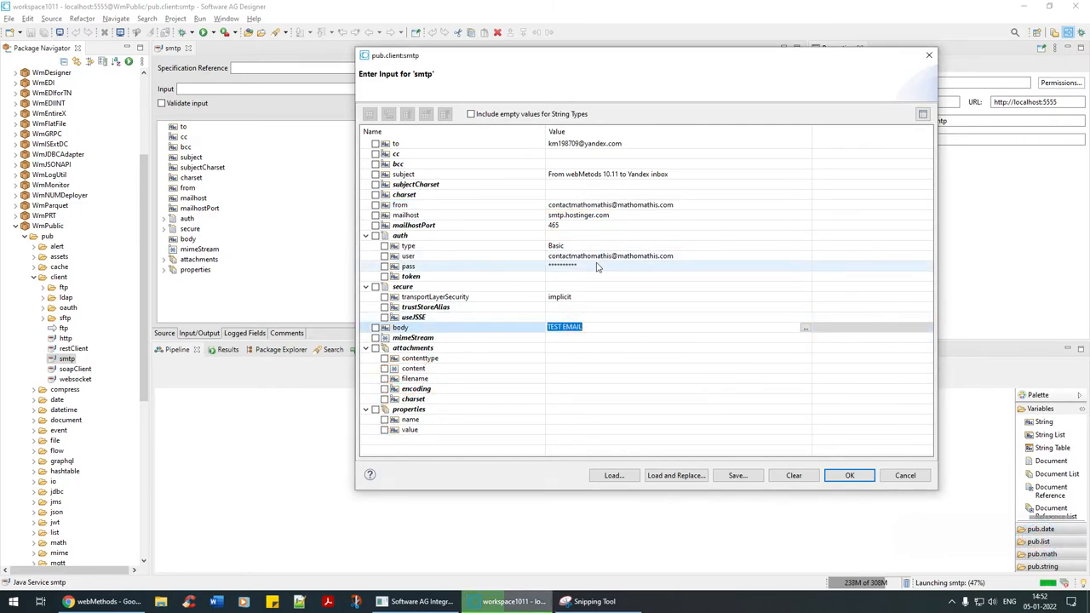
{"action": "type", "text": "Hello webMethods ->"}
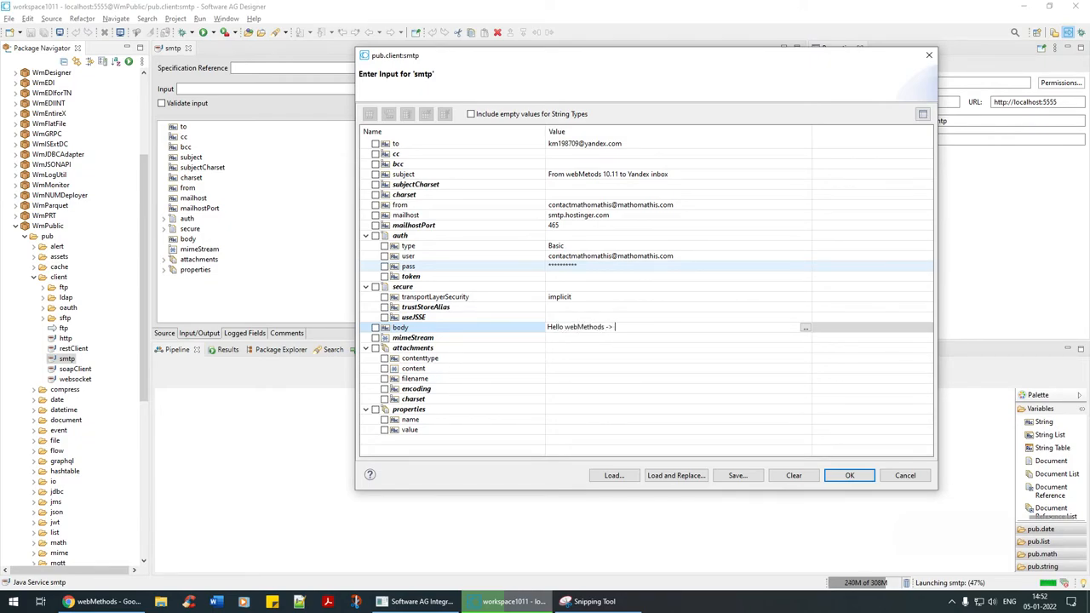
{"action": "type", "text": "Yandex"}
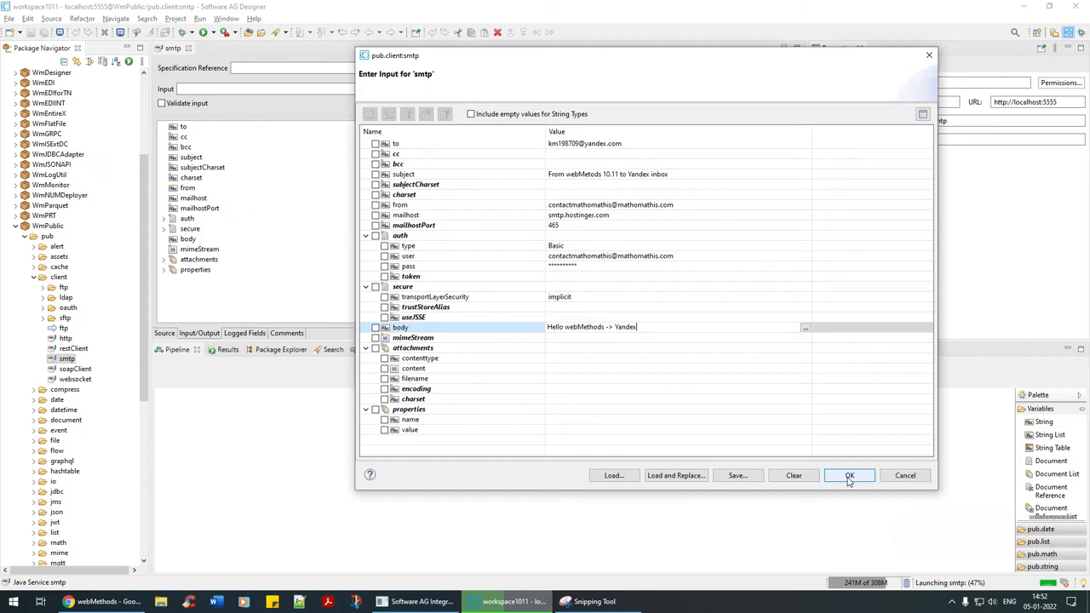
{"action": "left_click", "coordinate": [848, 475]}
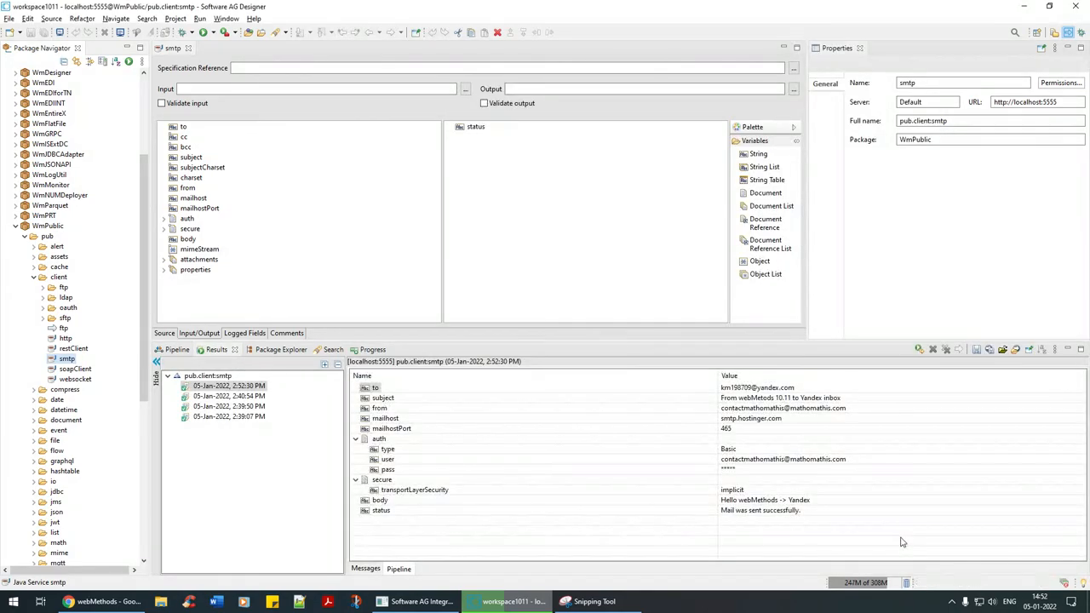
{"action": "mouse_move", "coordinate": [935, 559]}
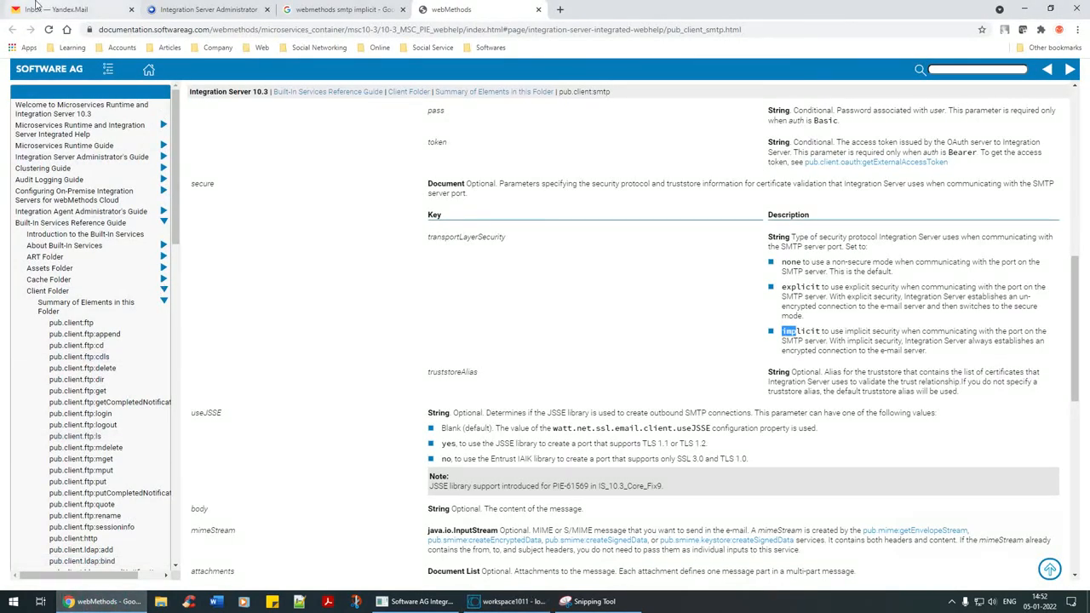
Confirm the webMethods test email arrived in Yandex Mail's Social folder, then return to Designer's results.
{"action": "left_click", "coordinate": [60, 10]}
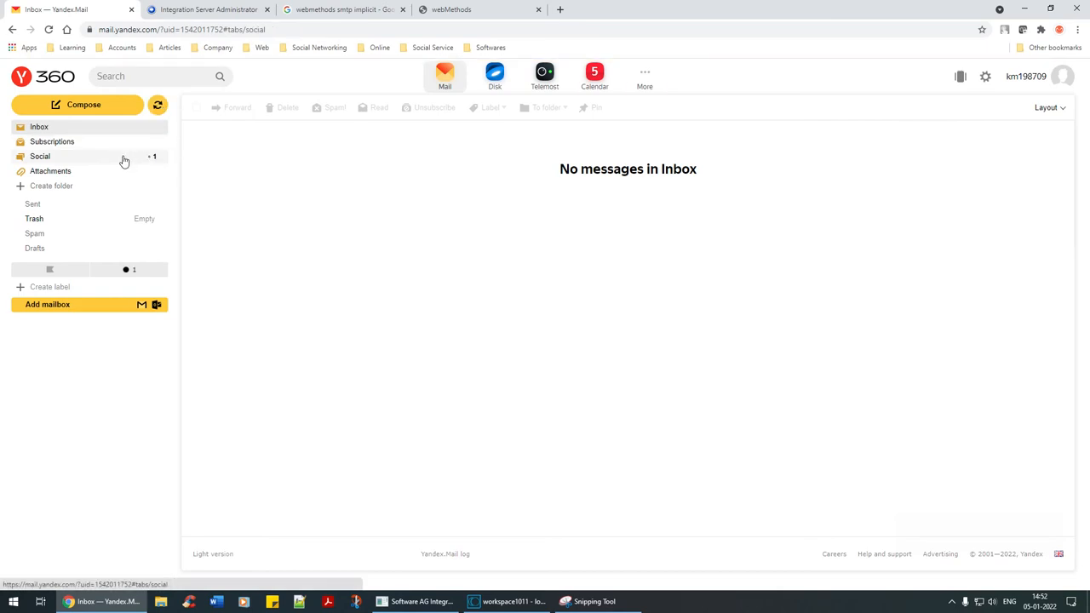
{"action": "left_click", "coordinate": [39, 156]}
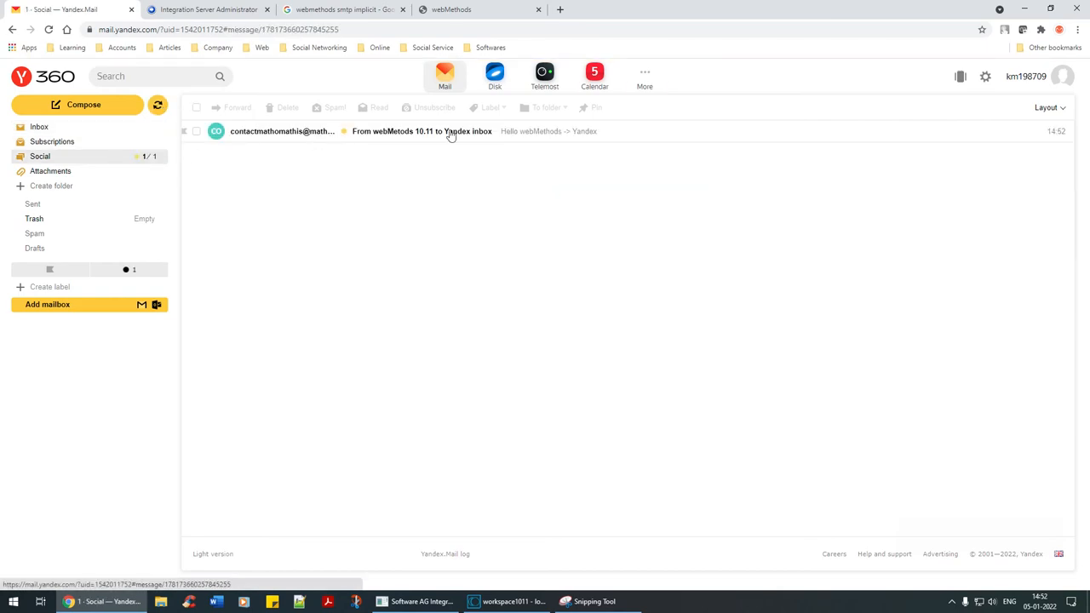
{"action": "left_click", "coordinate": [422, 131]}
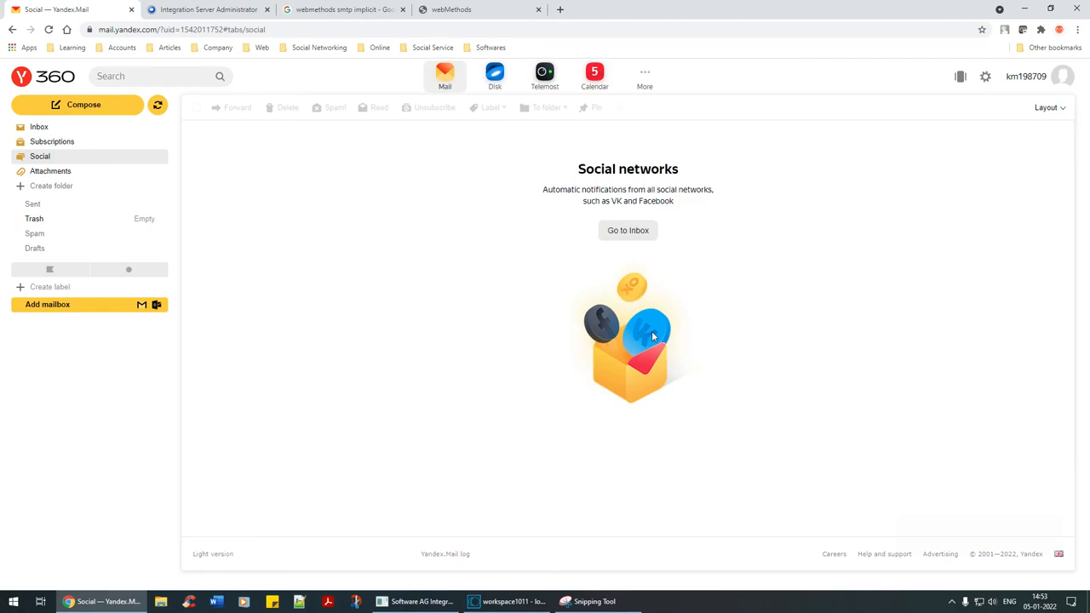
{"action": "mouse_move", "coordinate": [654, 319]}
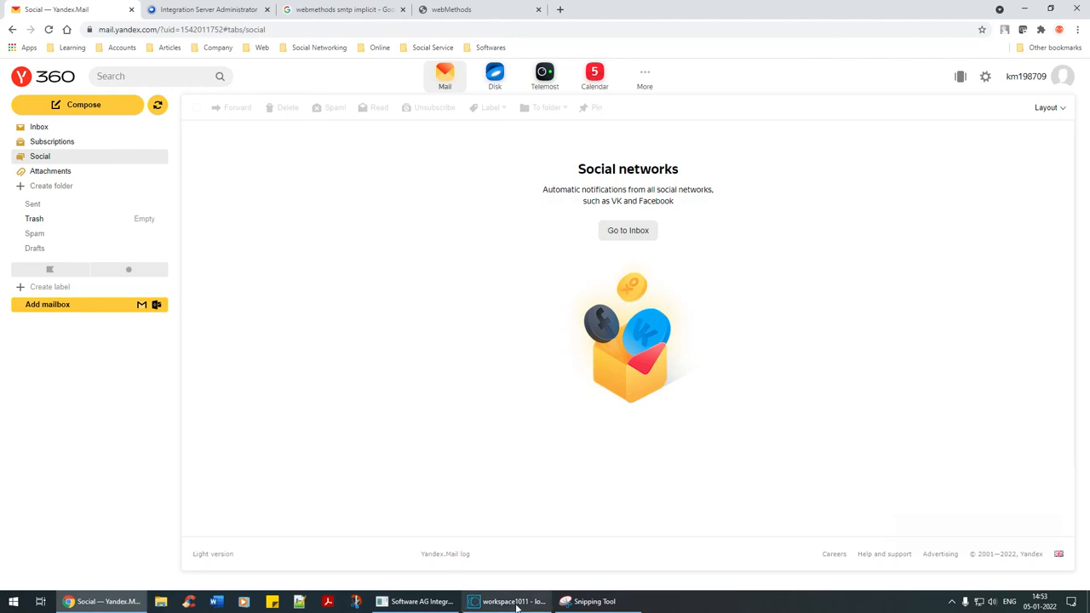
{"action": "left_click", "coordinate": [506, 601]}
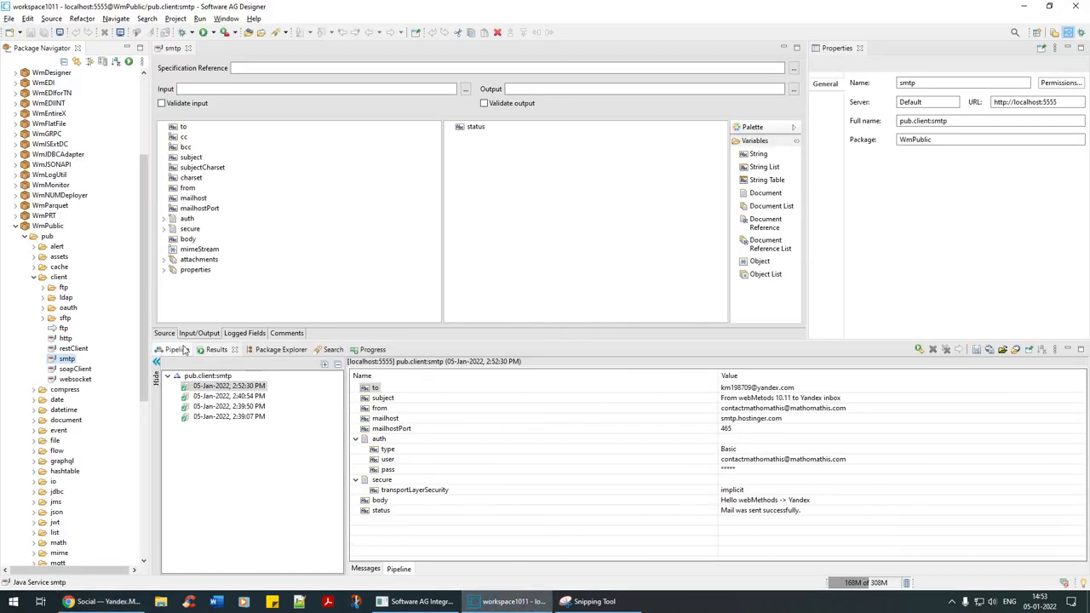